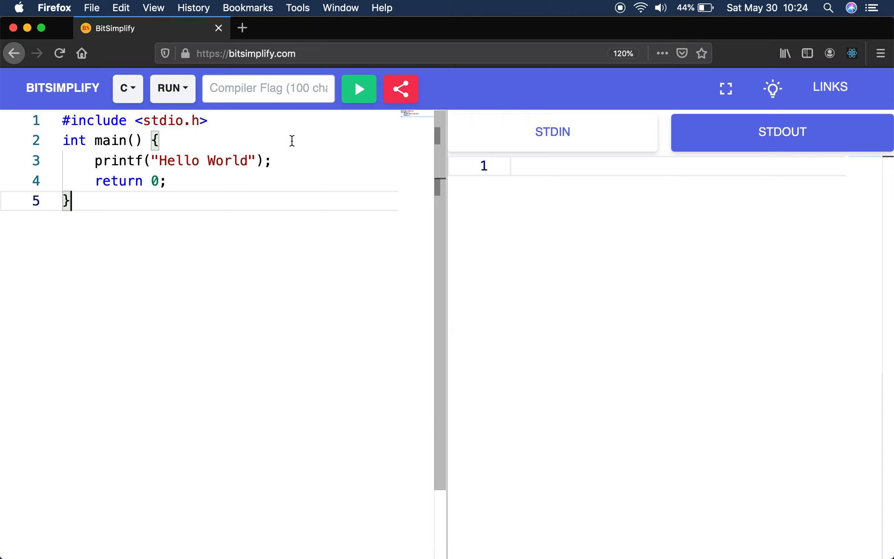
Keep C as the language, dismissing the language list without changing it.
click(245, 53)
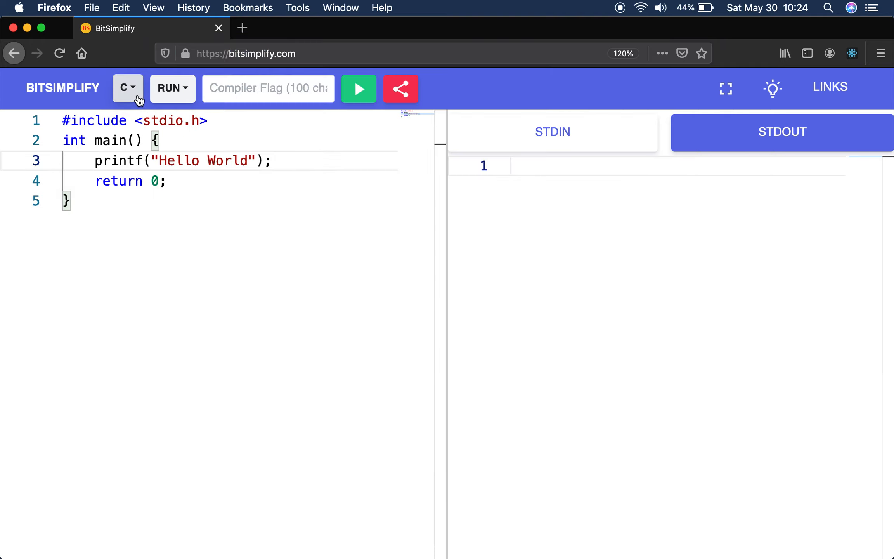
click(127, 89)
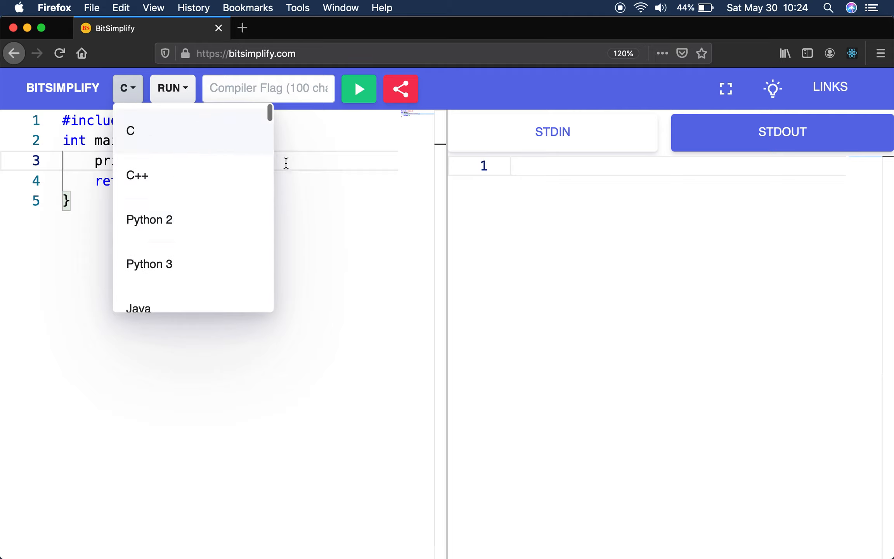
click(172, 89)
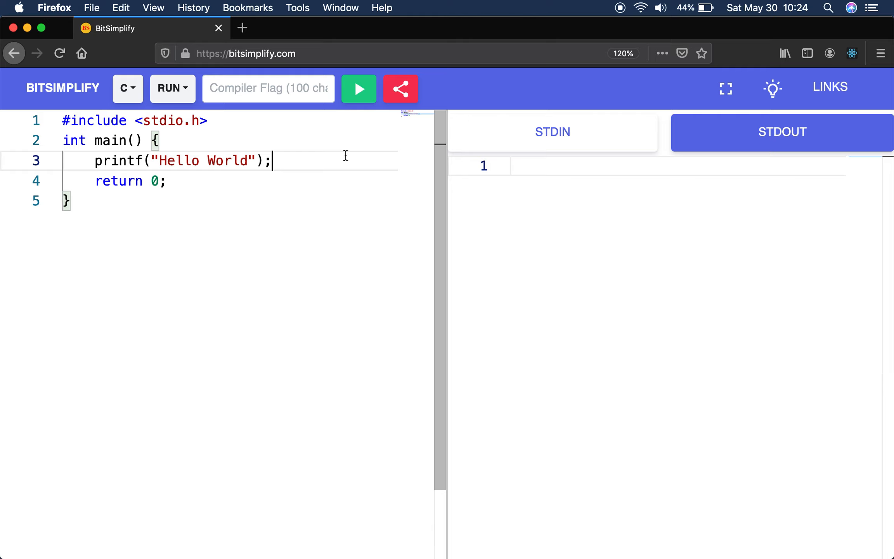
mouse_move(143, 153)
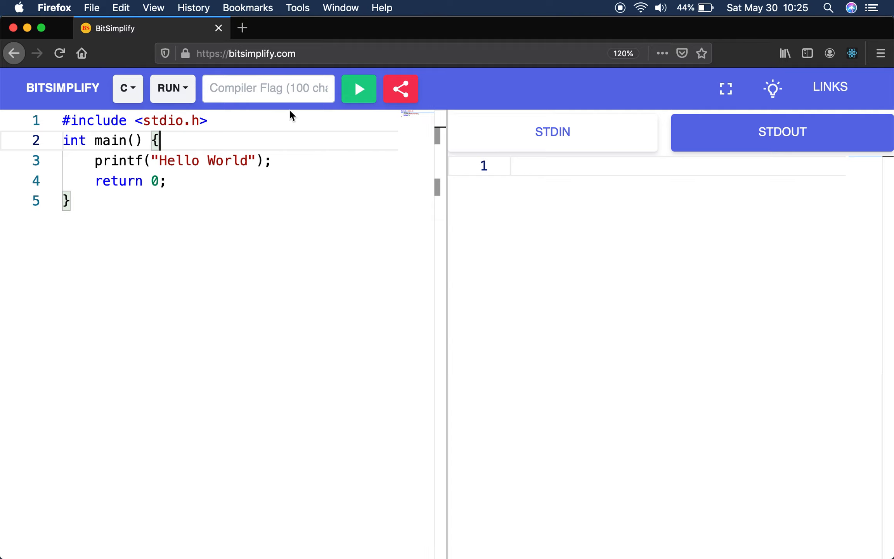
Run the C program so STDOUT shows Hello World, then highlight its code lines.
click(358, 89)
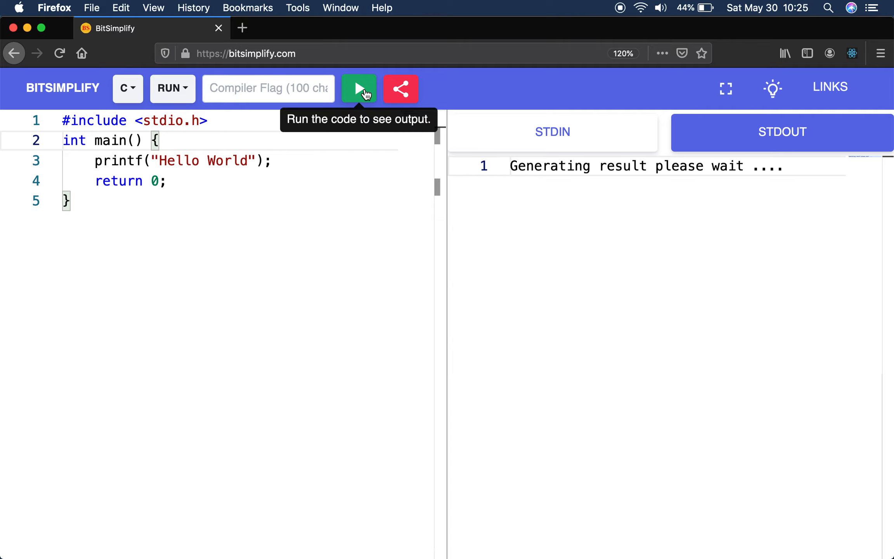
click(358, 88)
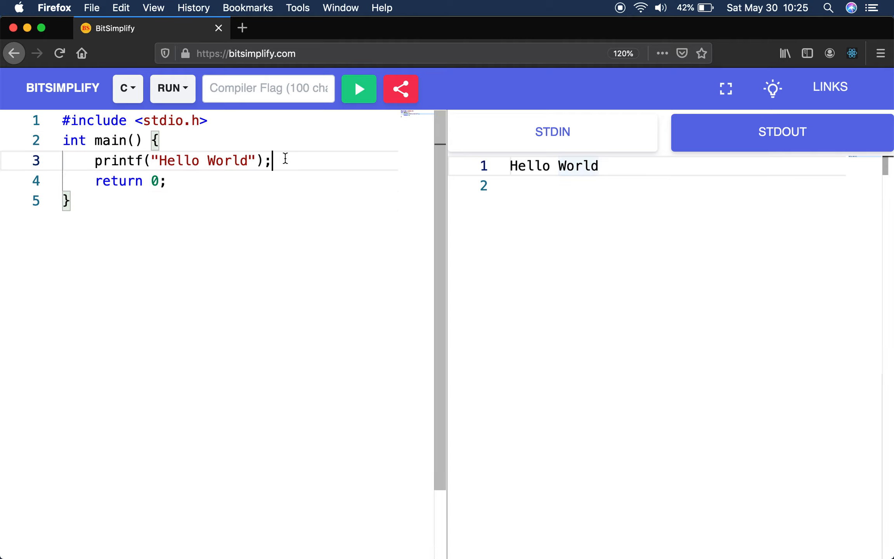
mouse_move(103, 160)
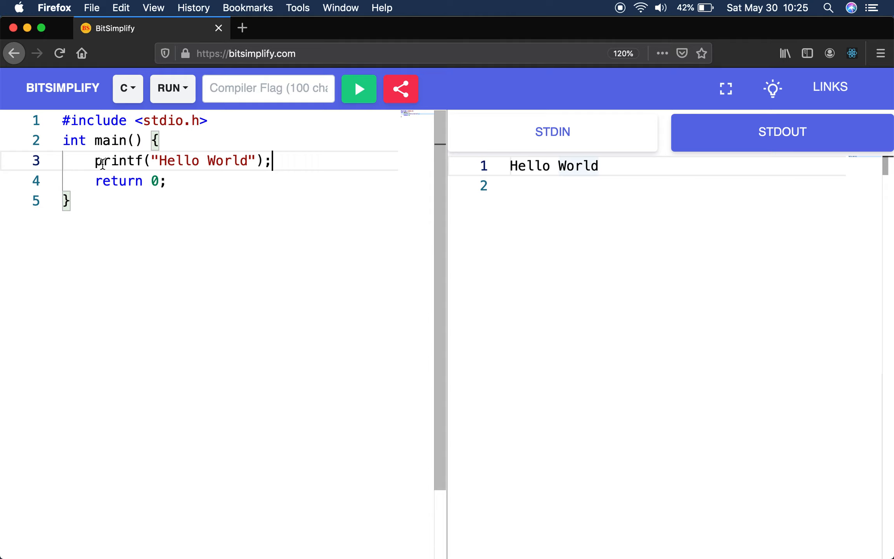
double_click(134, 120)
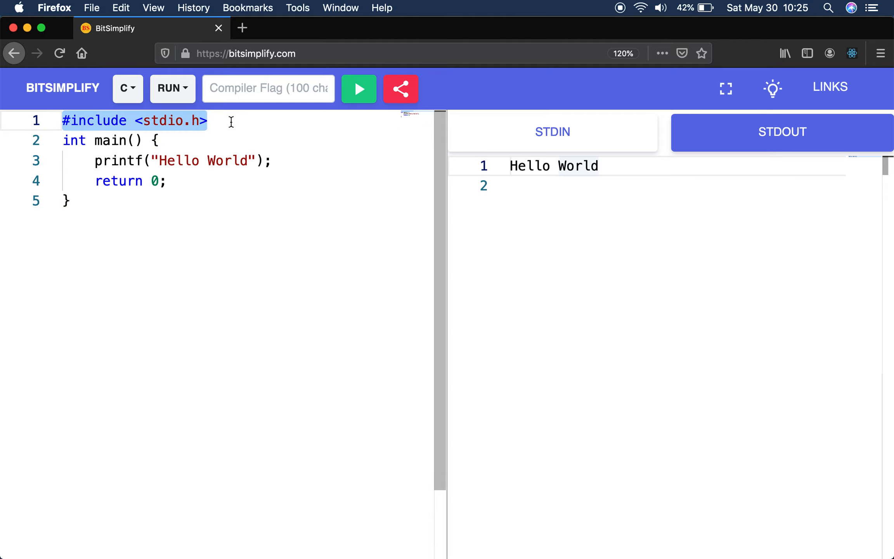
click(230, 120)
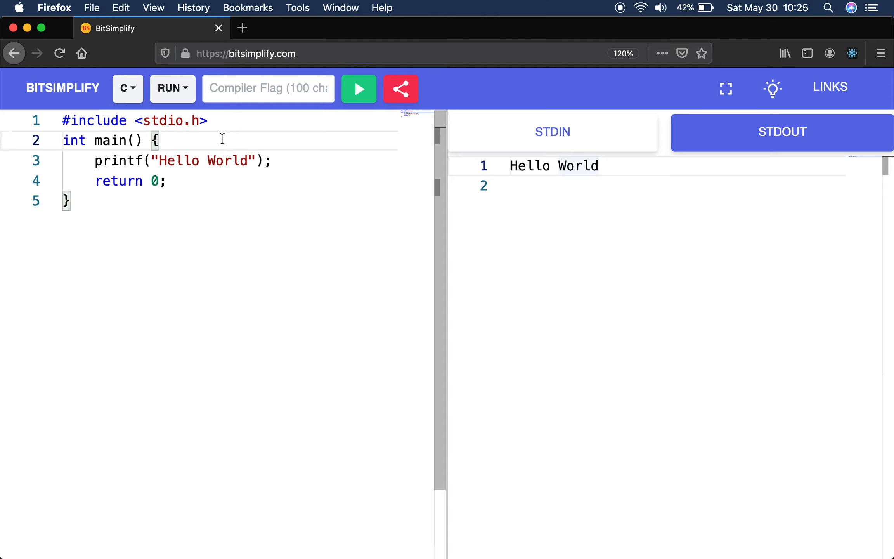
double_click(119, 161)
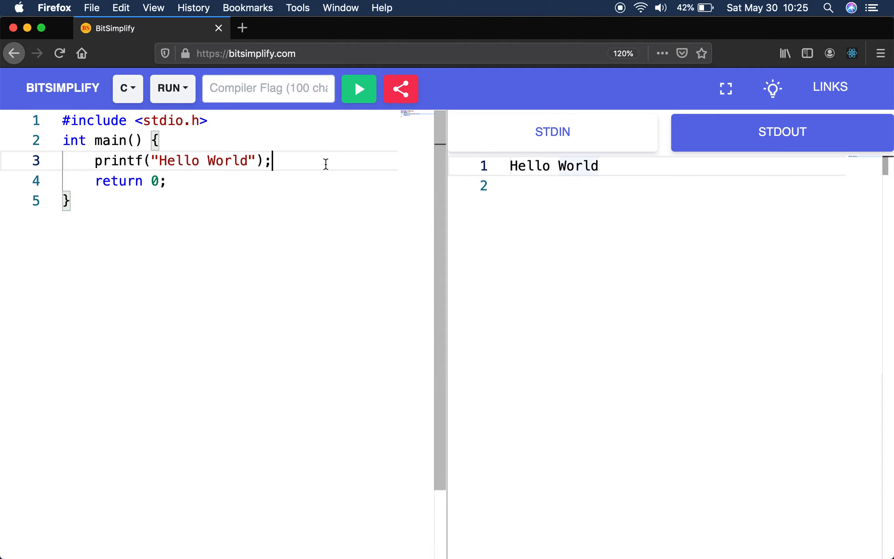
click(114, 161)
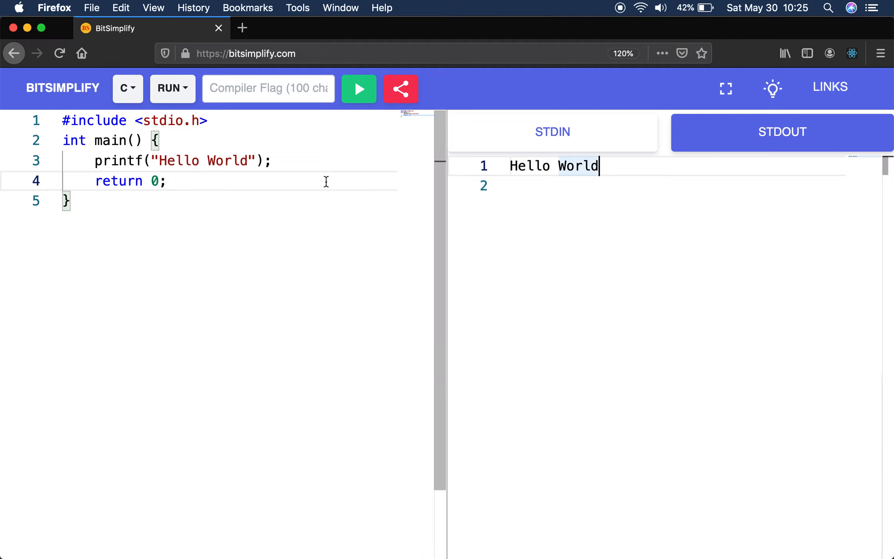
Switch the language to C++ and accept replacing the code with its default stub.
click(123, 88)
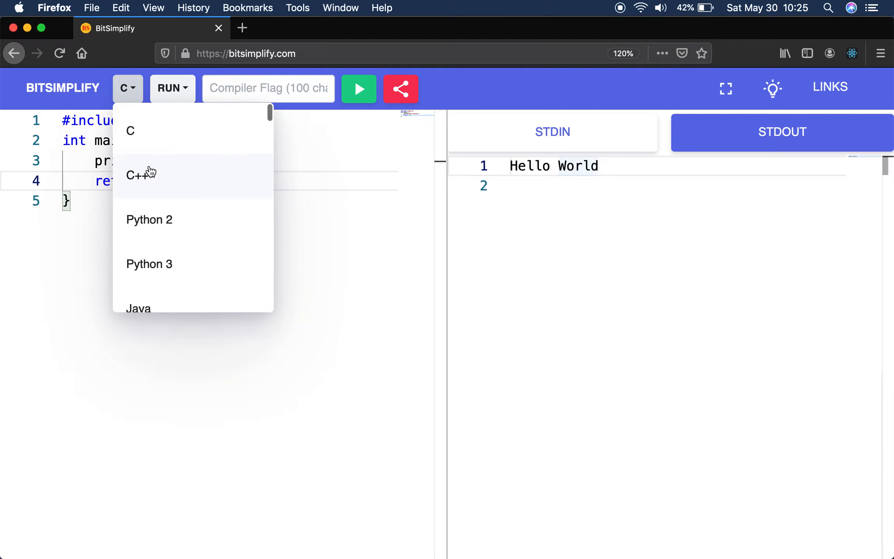
click(141, 175)
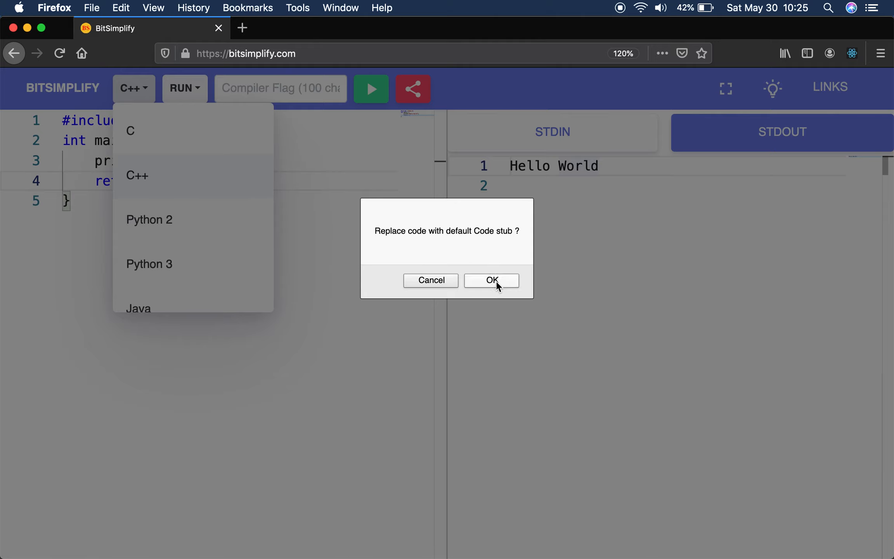
click(491, 280)
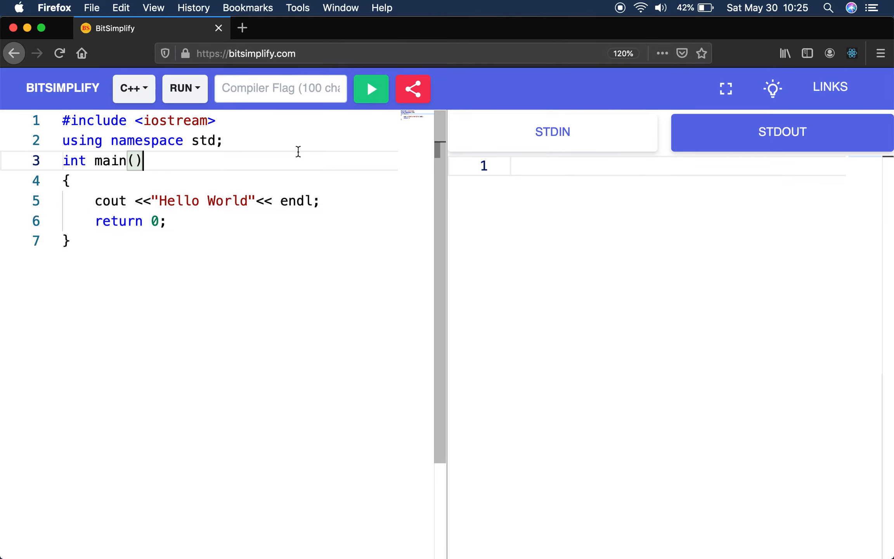
click(67, 180)
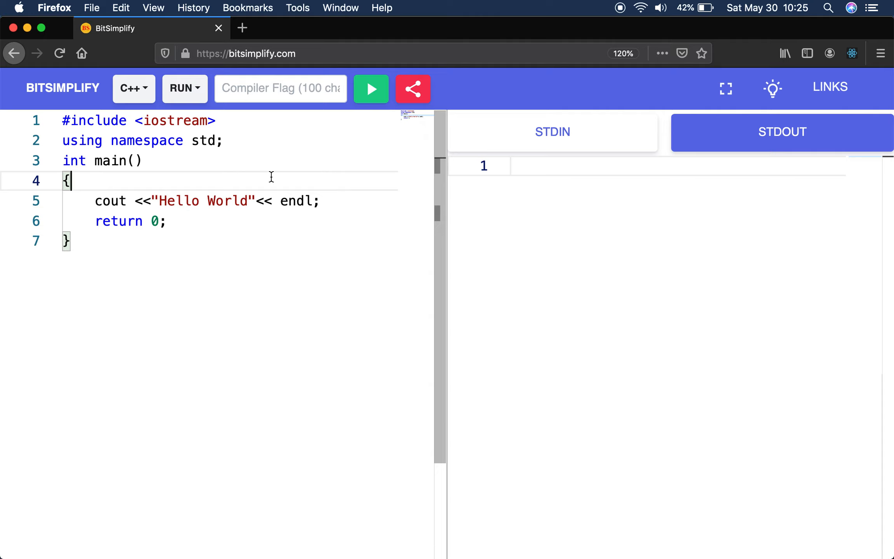
mouse_move(371, 89)
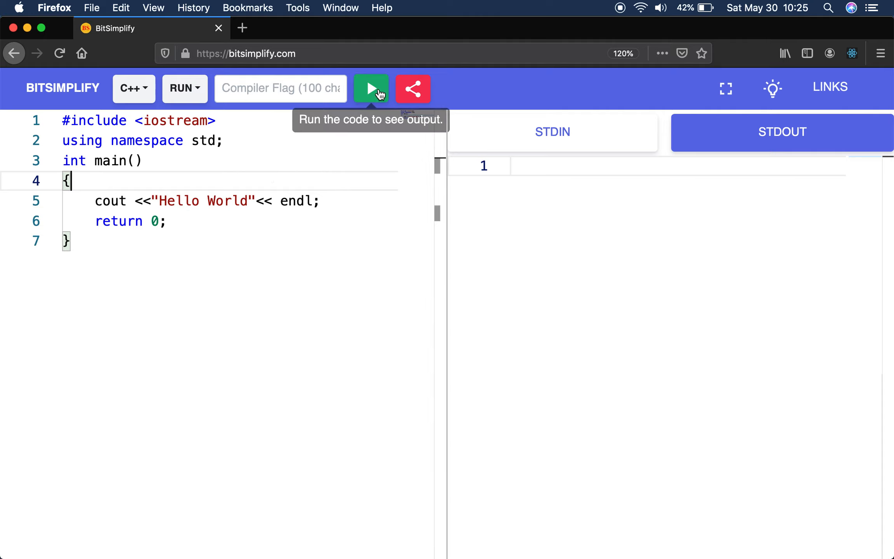
Run the unchanged C++ stub, getting Hello World in STDOUT, and highlight its code lines.
click(371, 89)
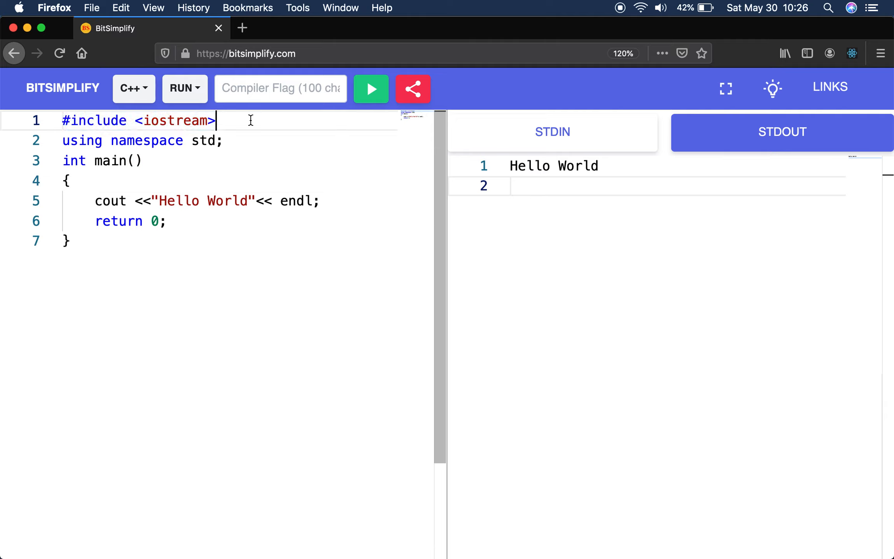
mouse_move(244, 142)
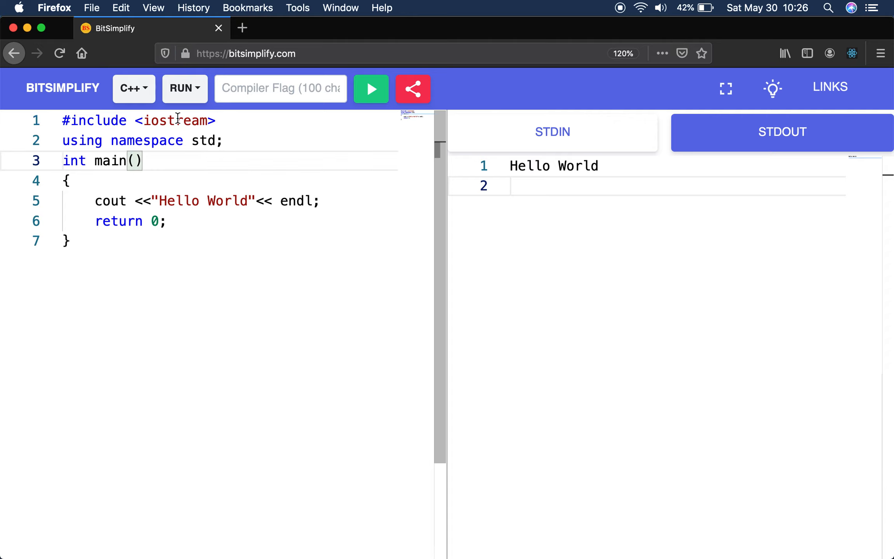
double_click(174, 120)
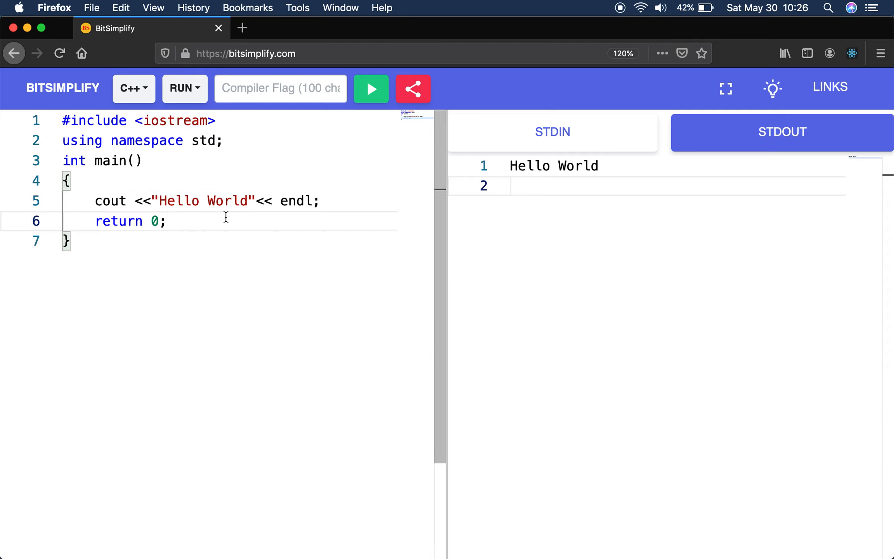
click(126, 200)
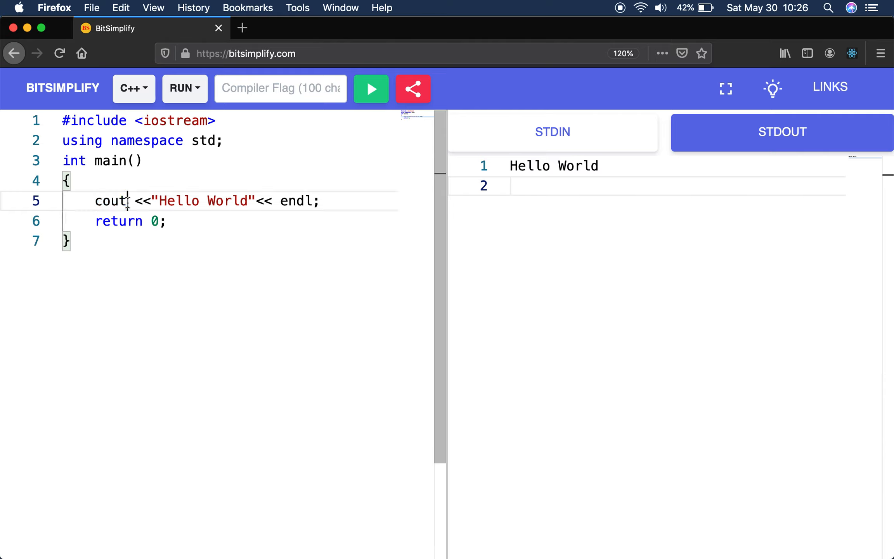
double_click(111, 200)
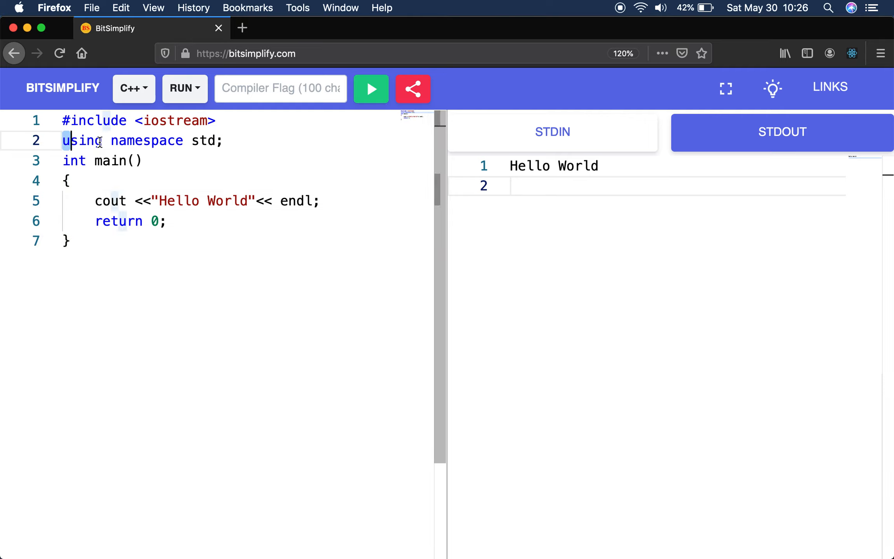
click(224, 140)
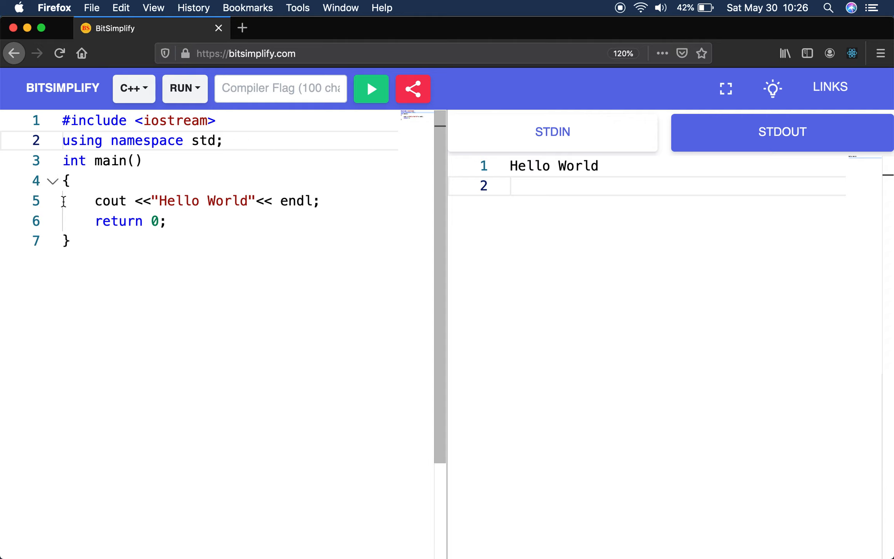
double_click(111, 201)
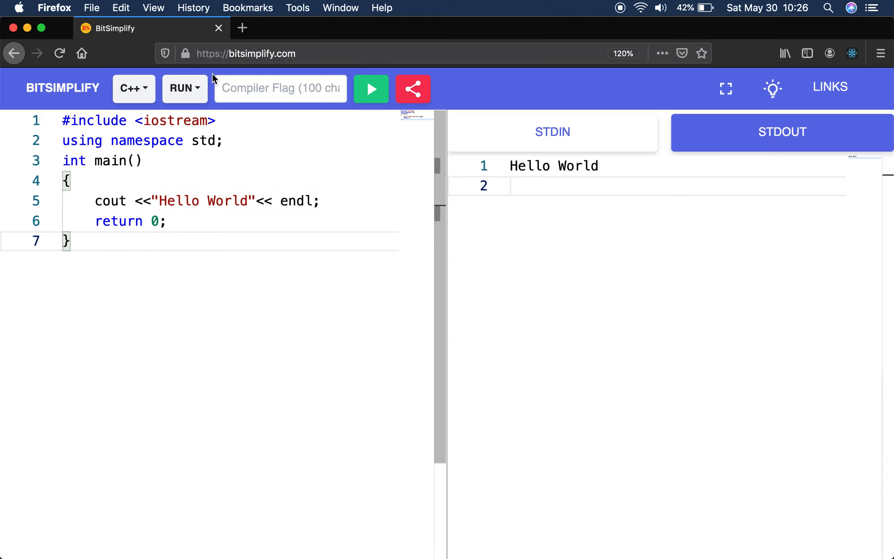
Switch to Python 2 and run its one-line print stub, outputting Hello World.
click(134, 88)
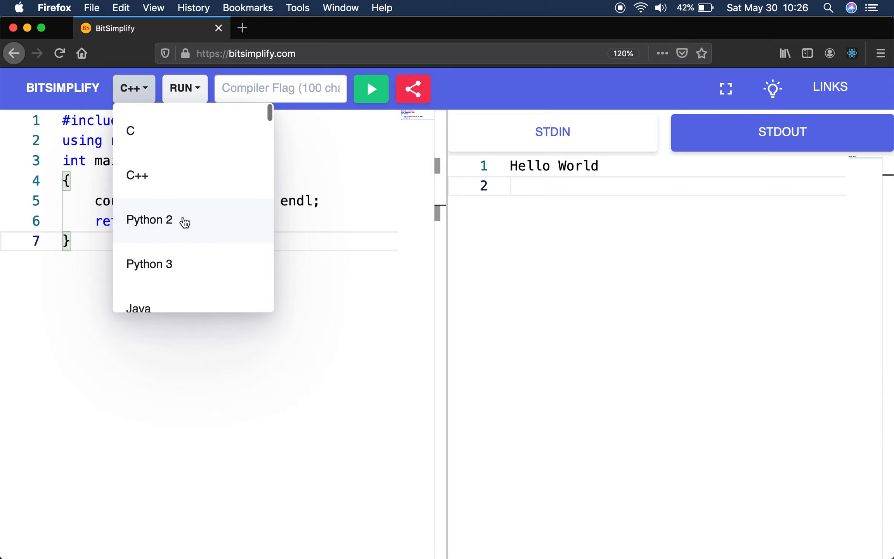
click(149, 220)
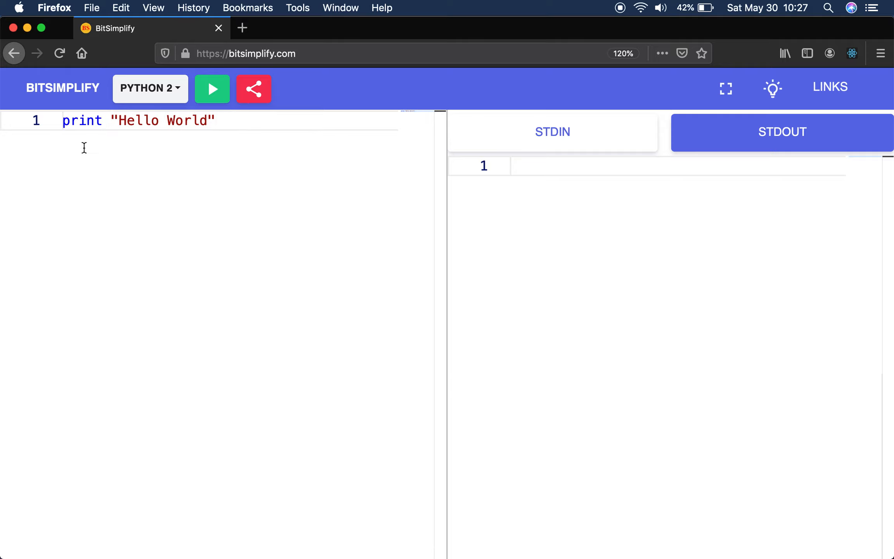
mouse_move(266, 136)
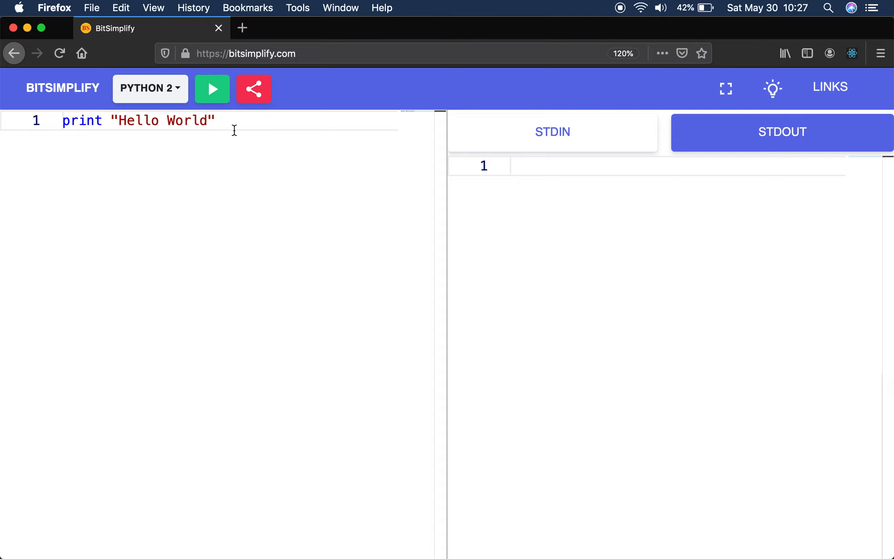
click(212, 89)
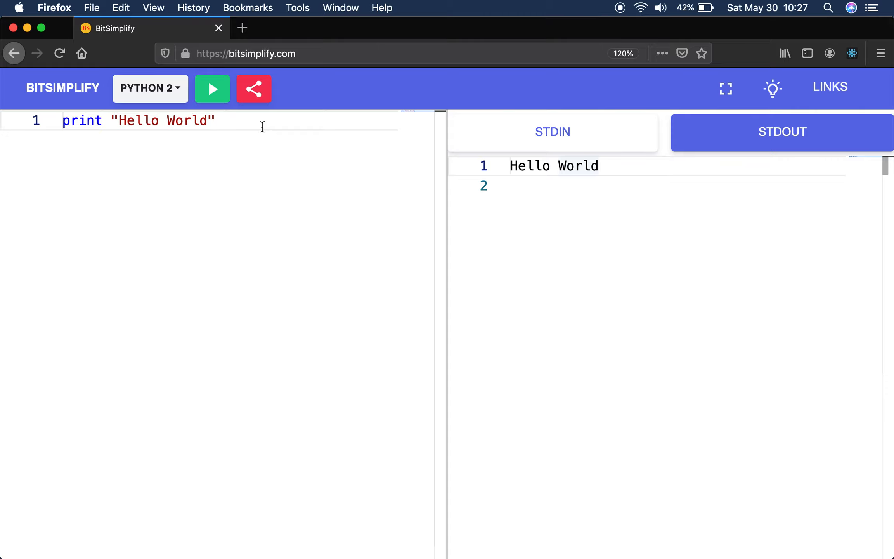
click(149, 89)
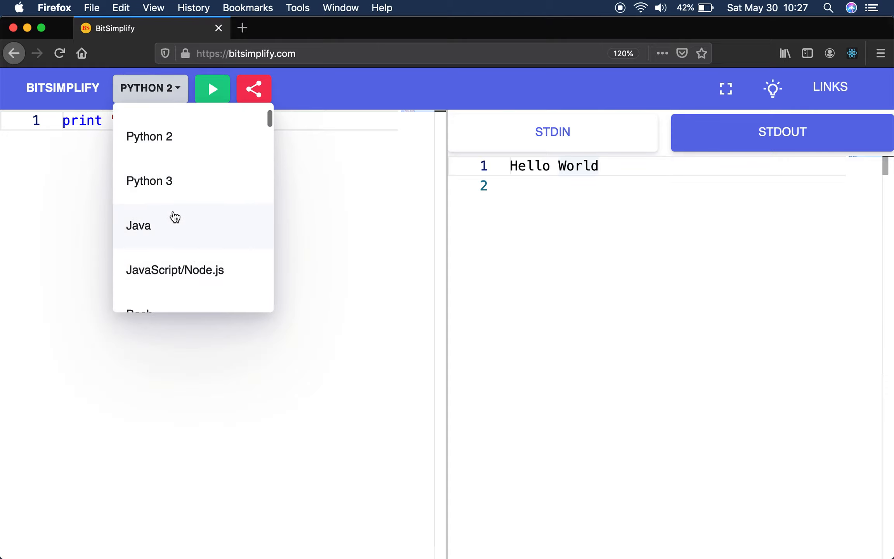
Select Java, inspect its Hello World code, and run it to print Hello World.
click(138, 225)
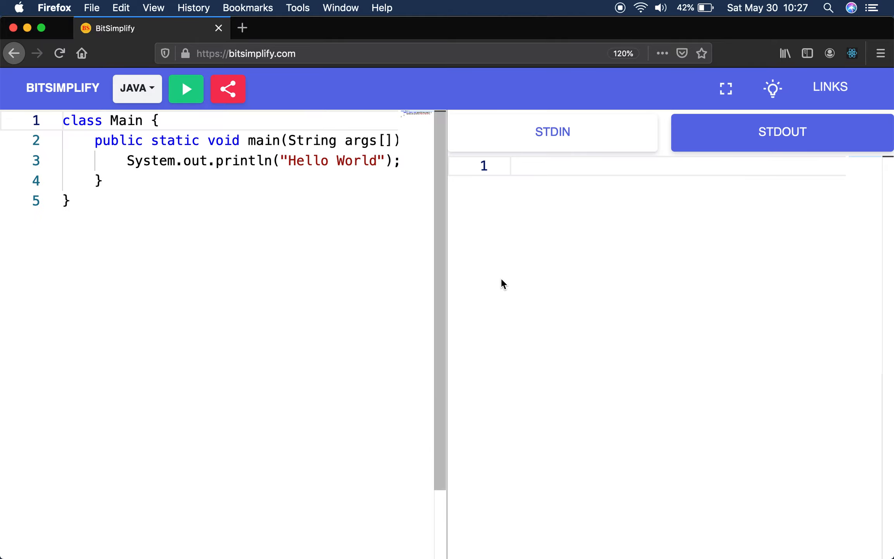
scroll(down, 3)
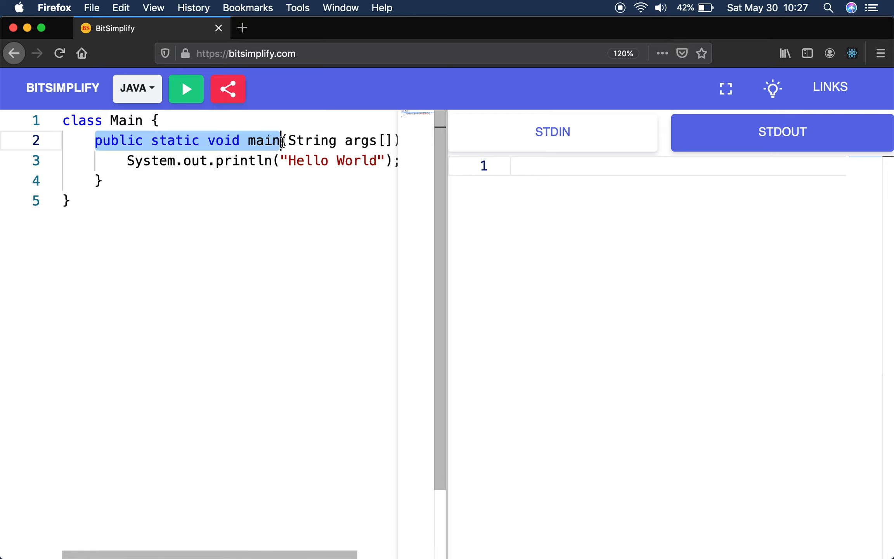
click(166, 140)
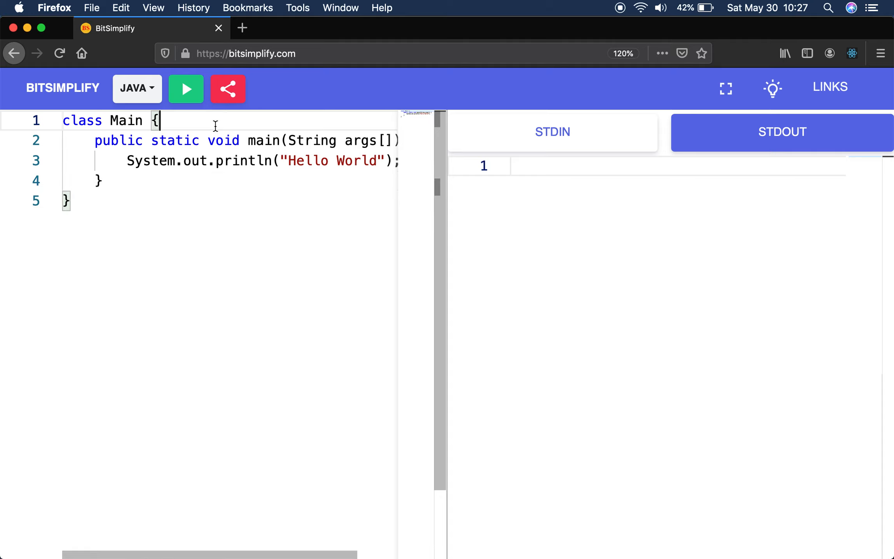
mouse_move(224, 200)
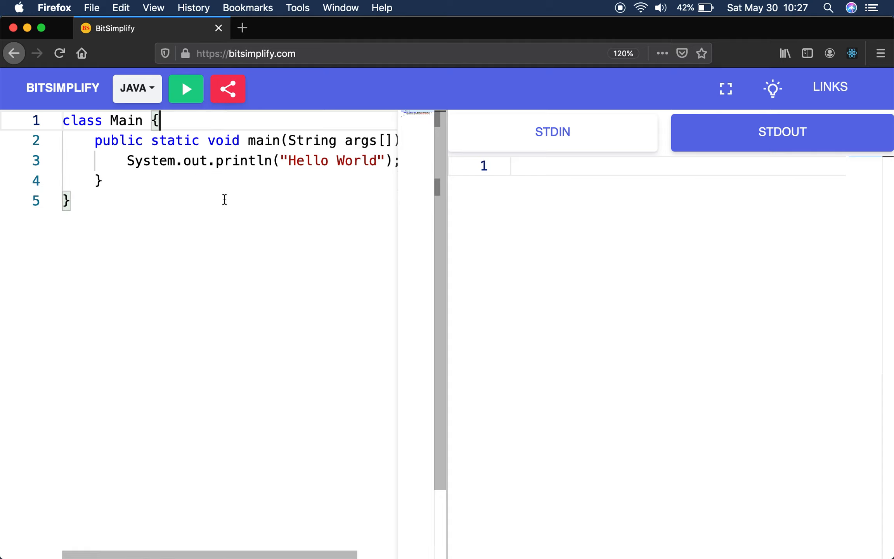
click(99, 181)
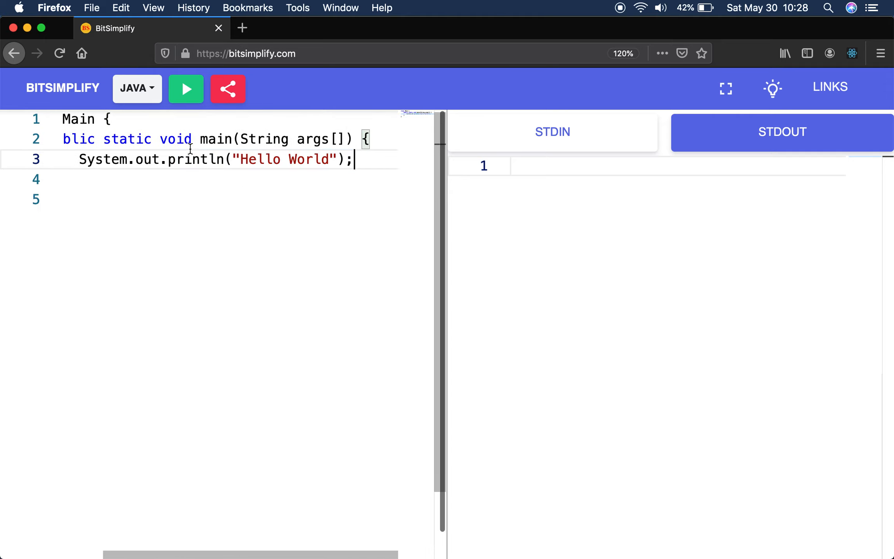
mouse_move(375, 160)
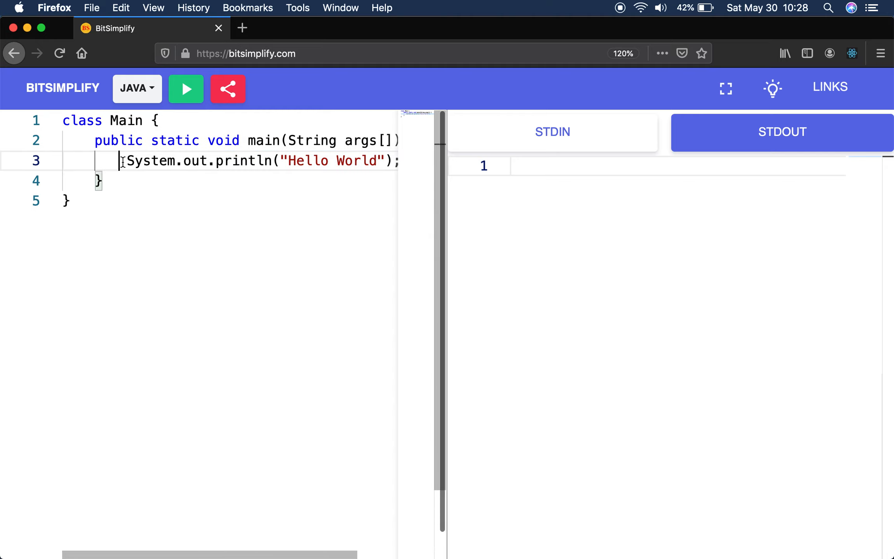
double_click(244, 161)
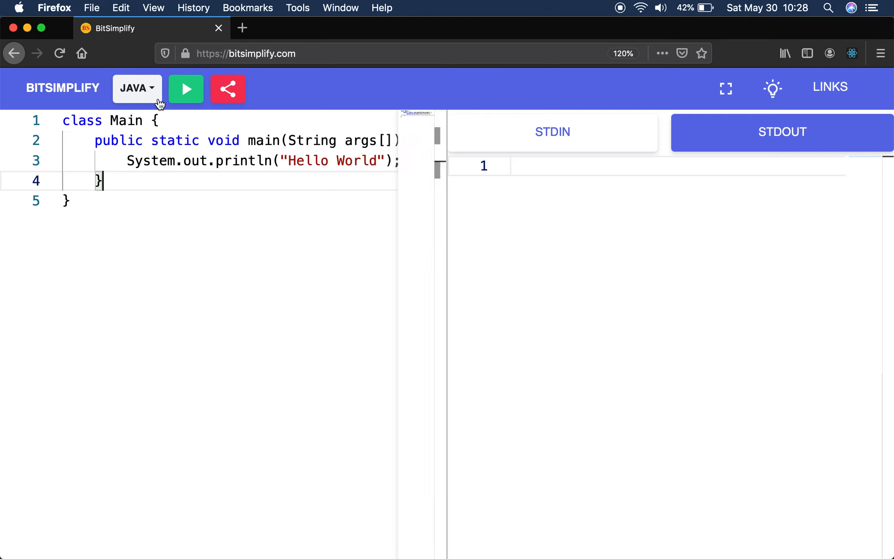
click(186, 89)
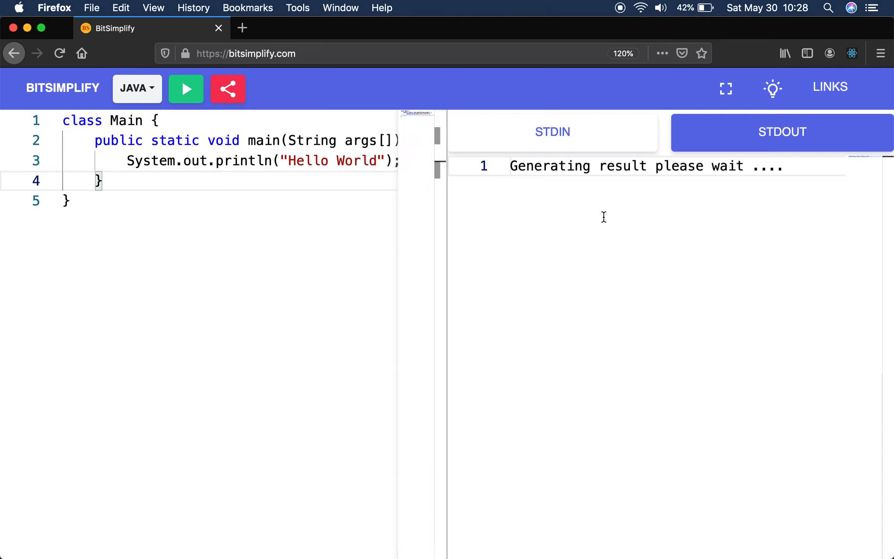
click(186, 88)
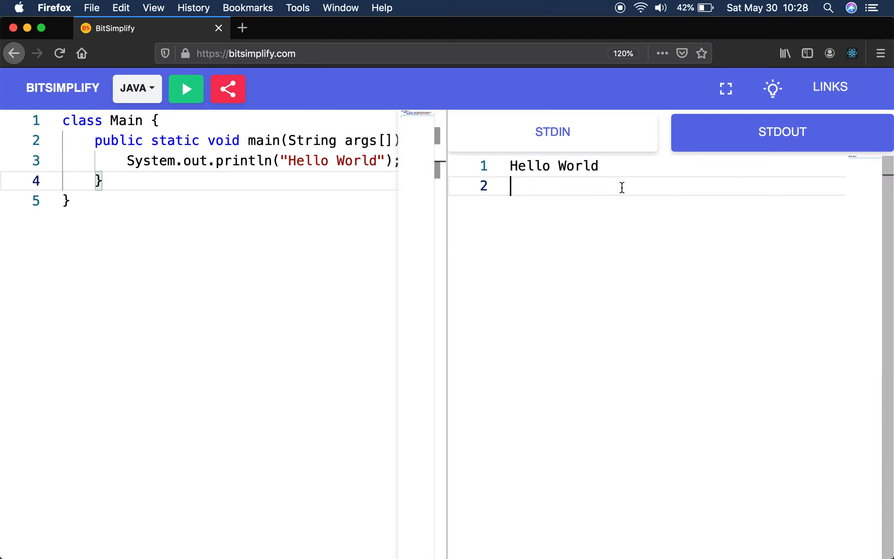
click(136, 89)
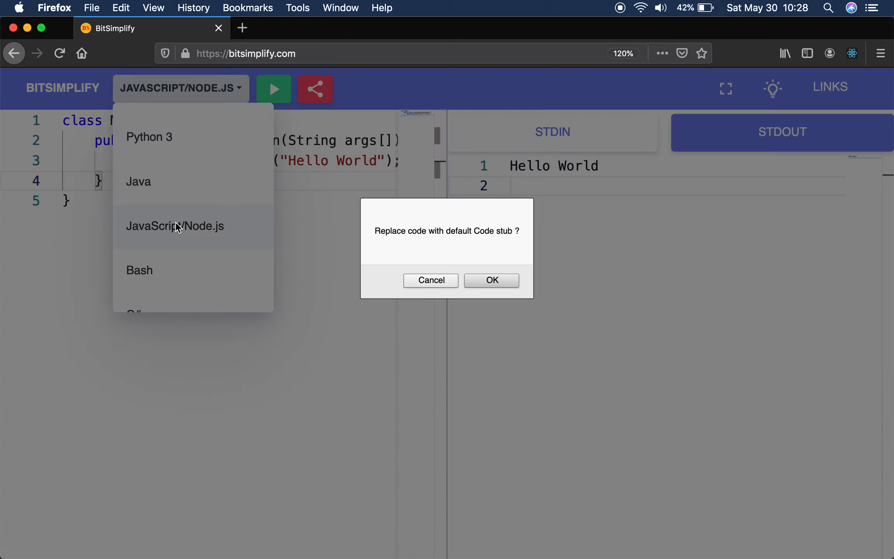
Accept the JavaScript/Node.js console.log stub and run it, printing Hello World.
click(491, 280)
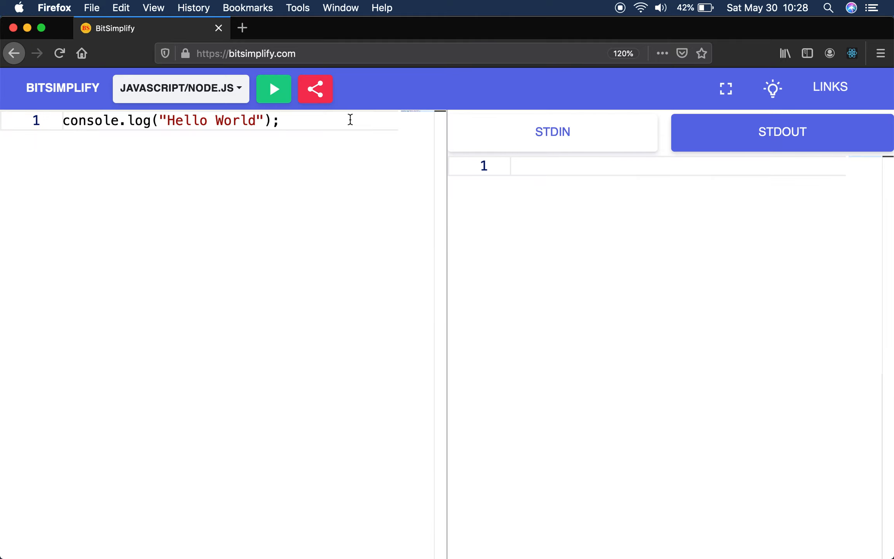
mouse_move(227, 109)
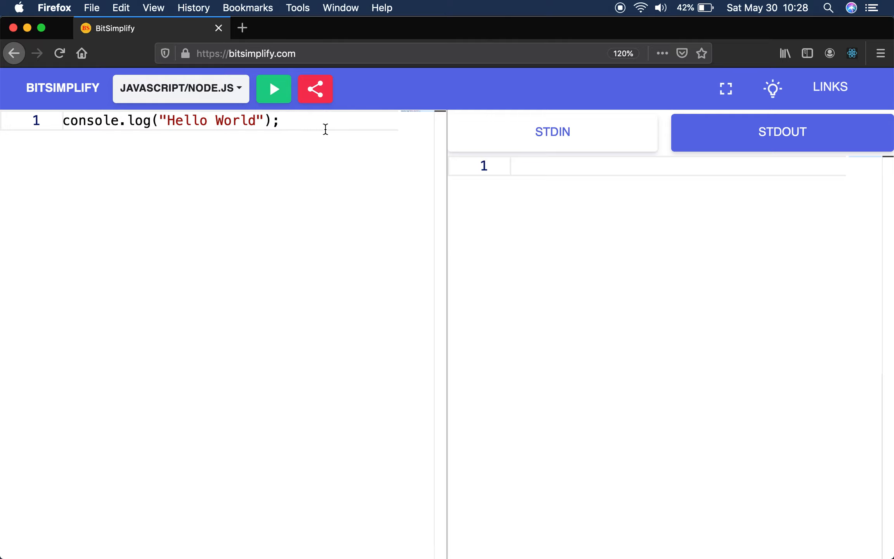
double_click(90, 121)
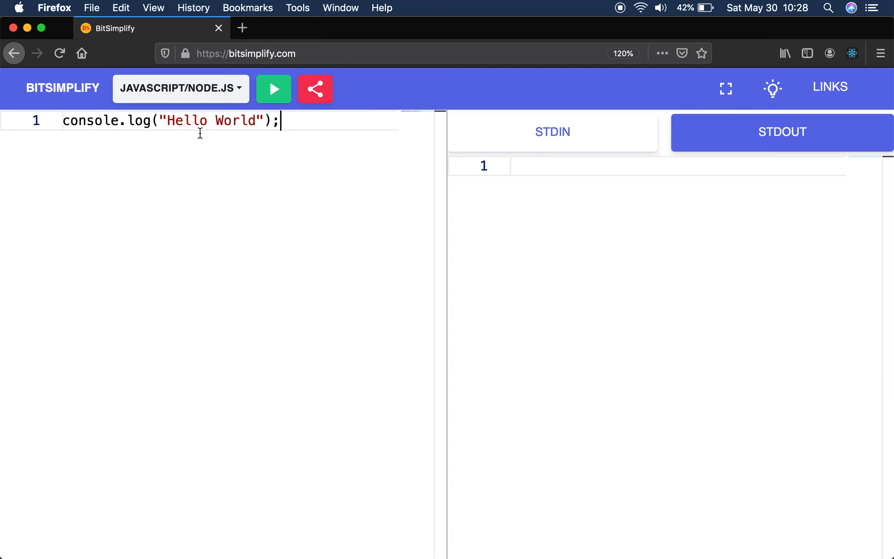
click(274, 89)
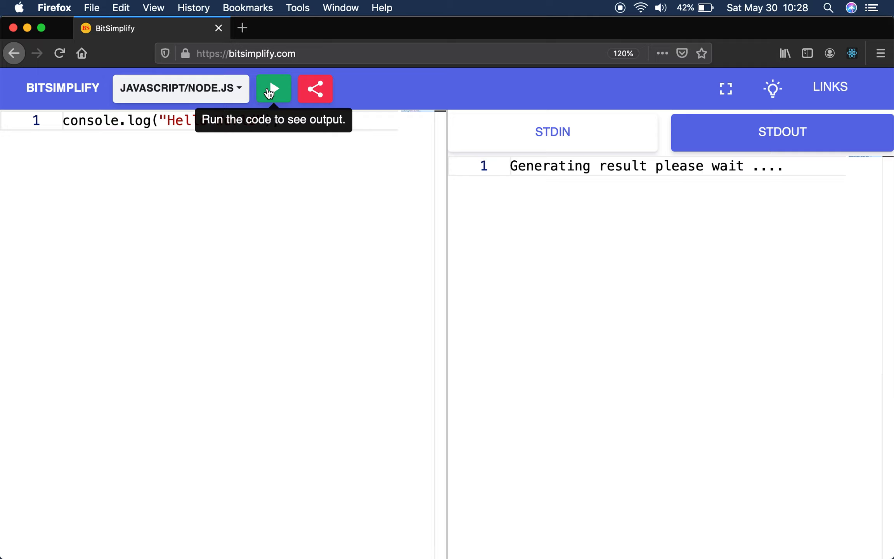
click(273, 89)
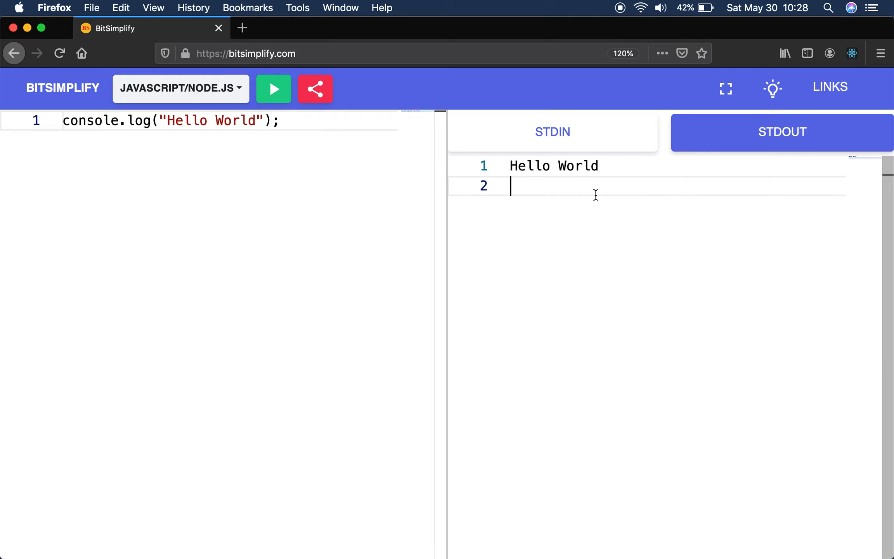
click(180, 89)
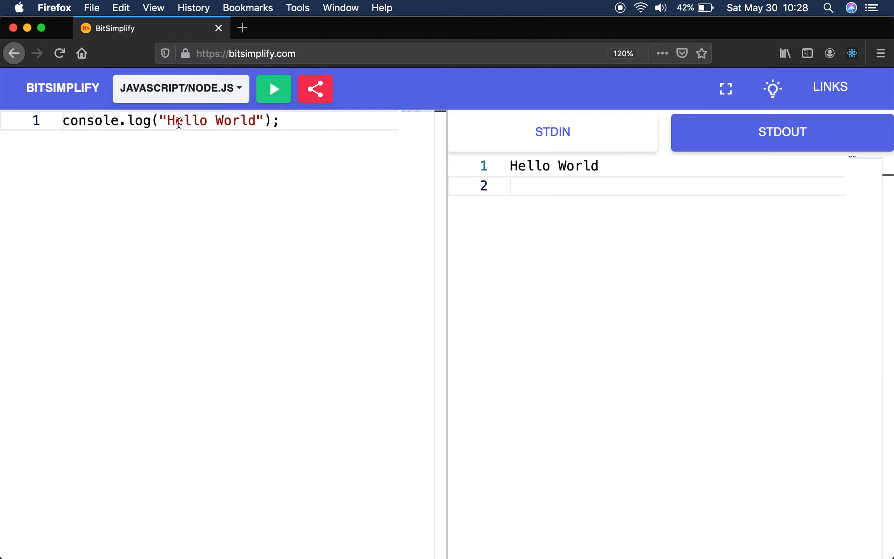
Choose Bash, accept replacing the code with its stub, and add a blank line.
click(139, 211)
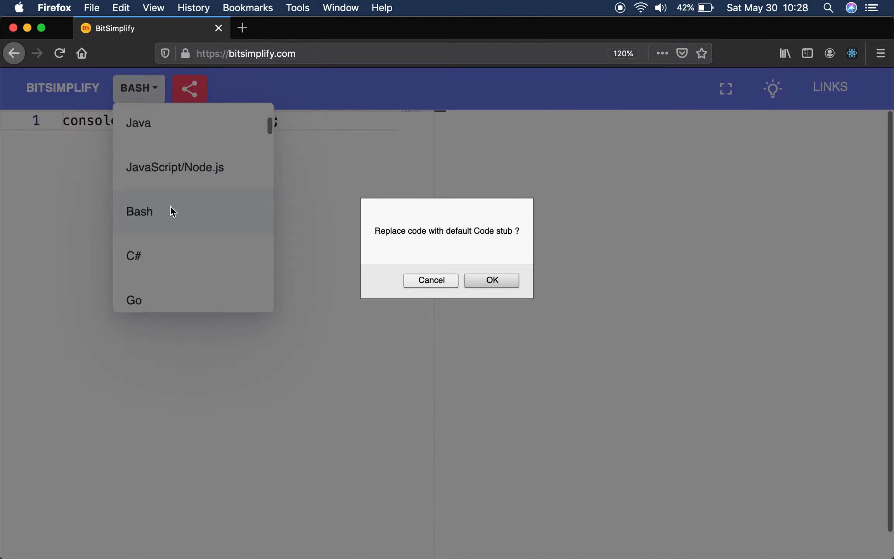
click(491, 280)
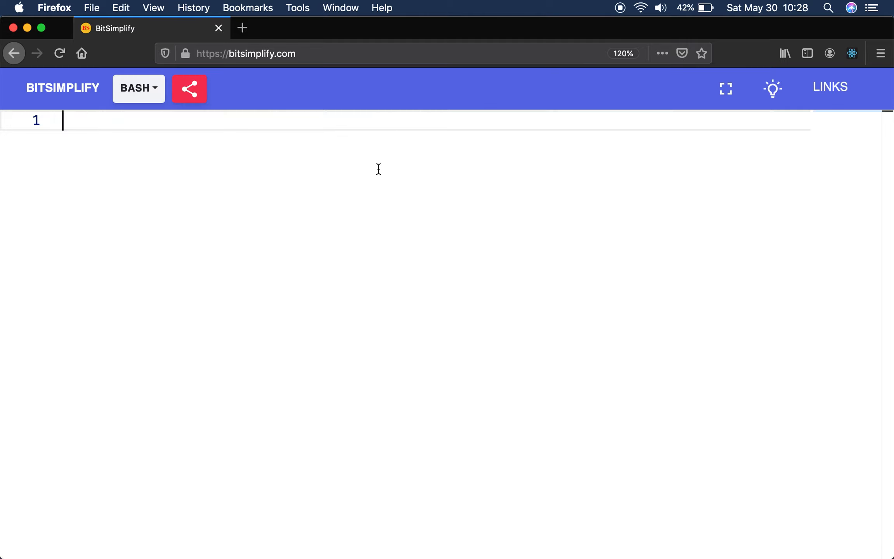
key(enter)
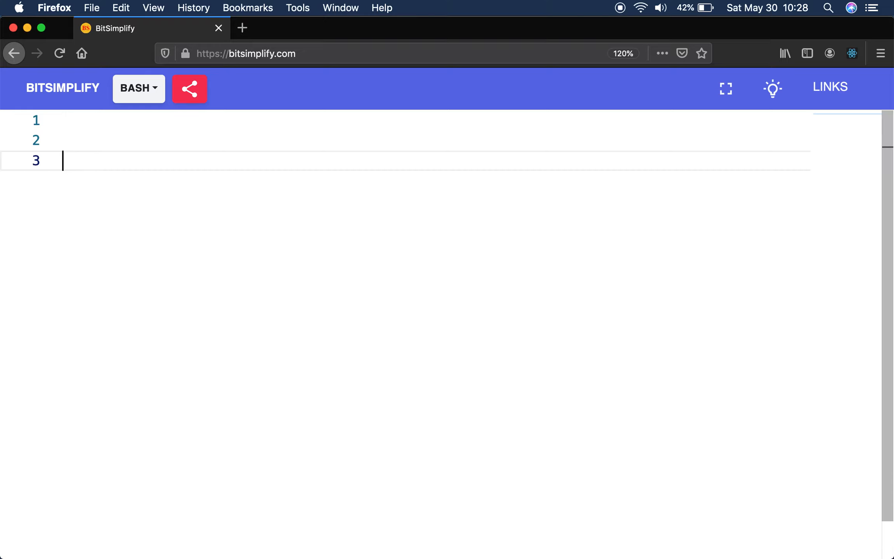
Type the script lines #!/bin/bash and echo "hello".
text(#!)
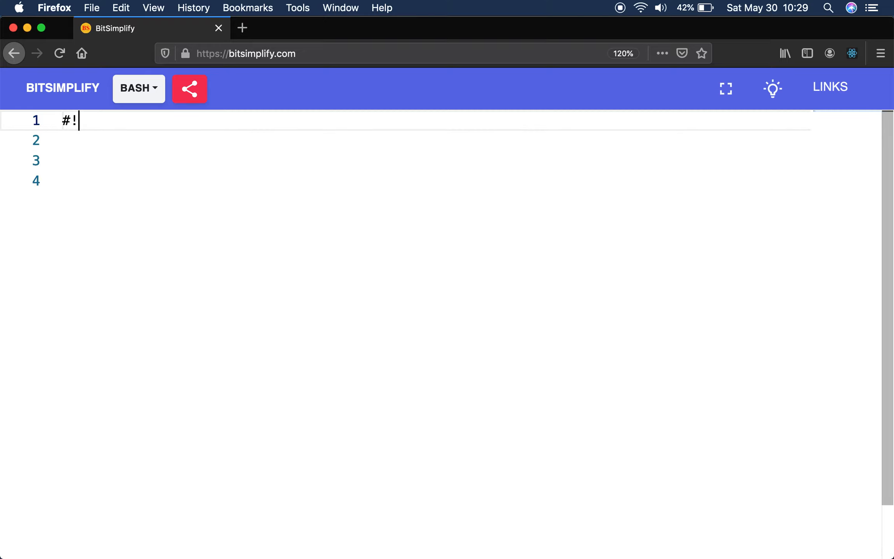
text(/bin)
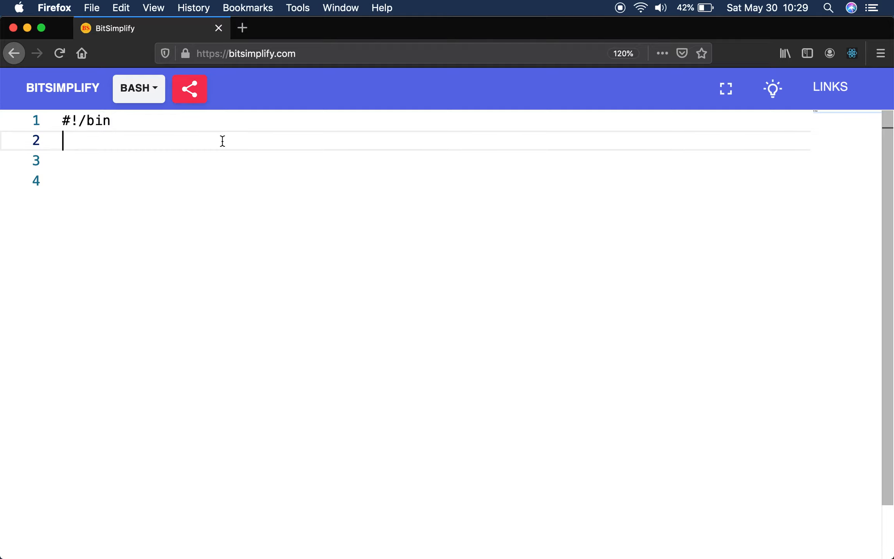
text(/bash)
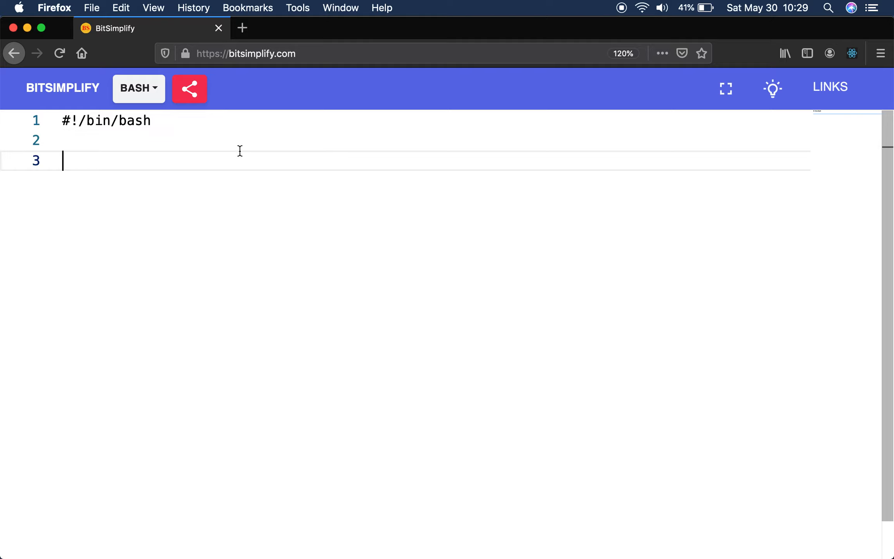
text(echo :he)
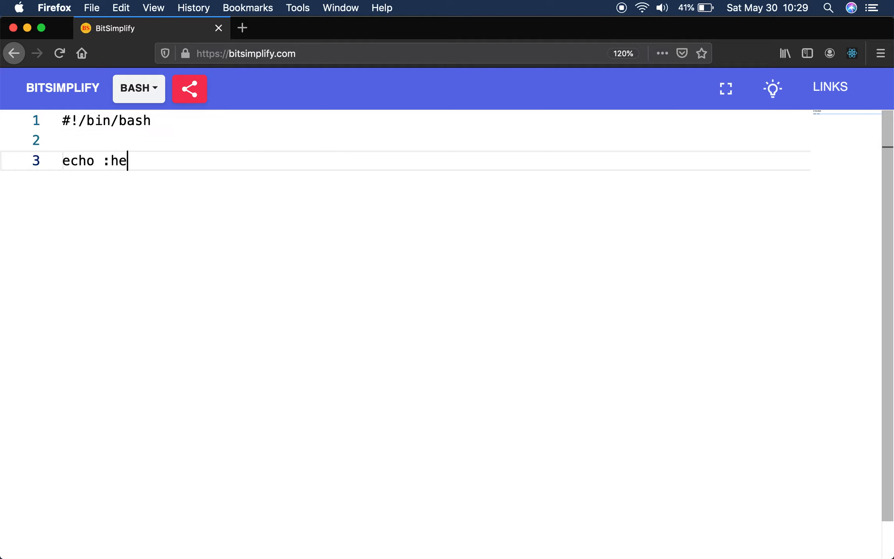
text("hell)
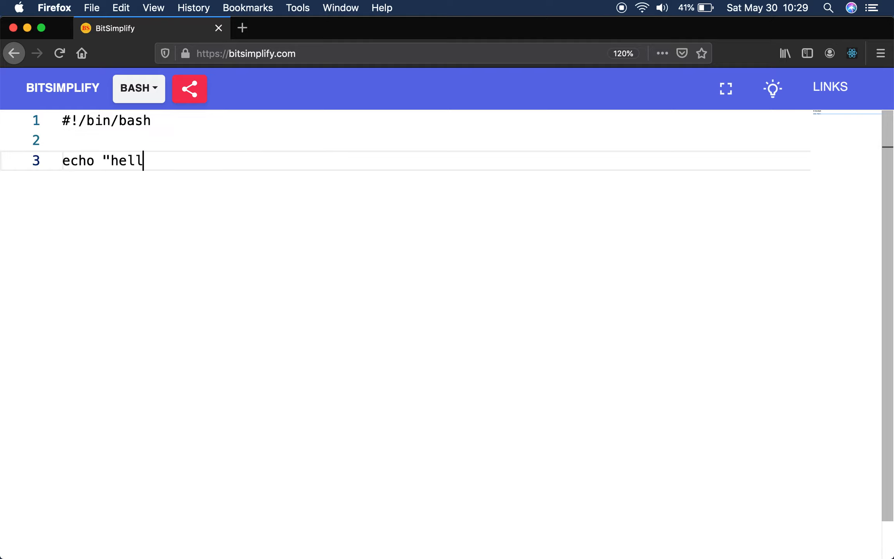
text(o")
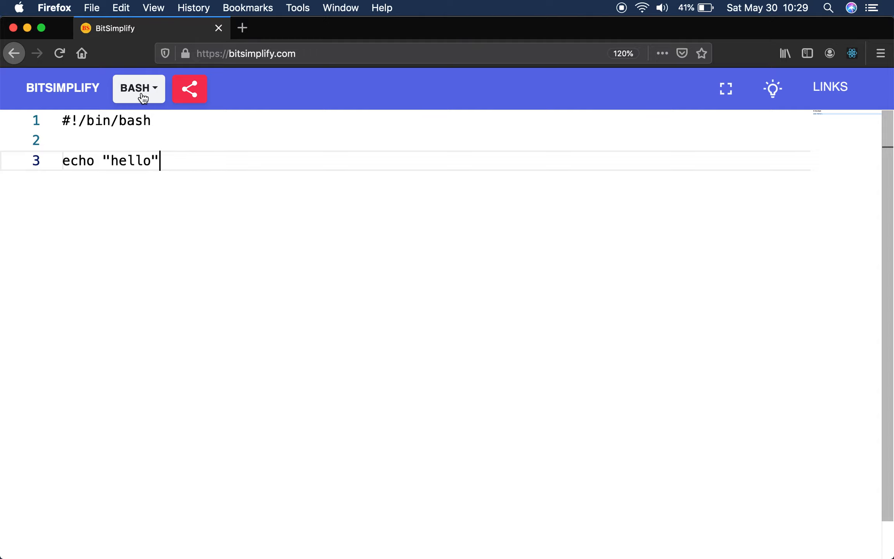
click(137, 88)
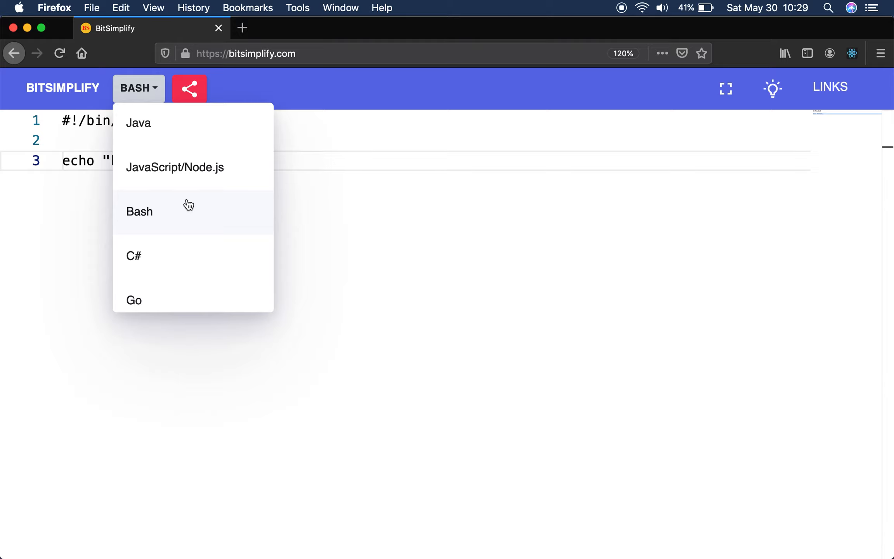
Switch to C# and accept its default Hello World stub.
click(134, 256)
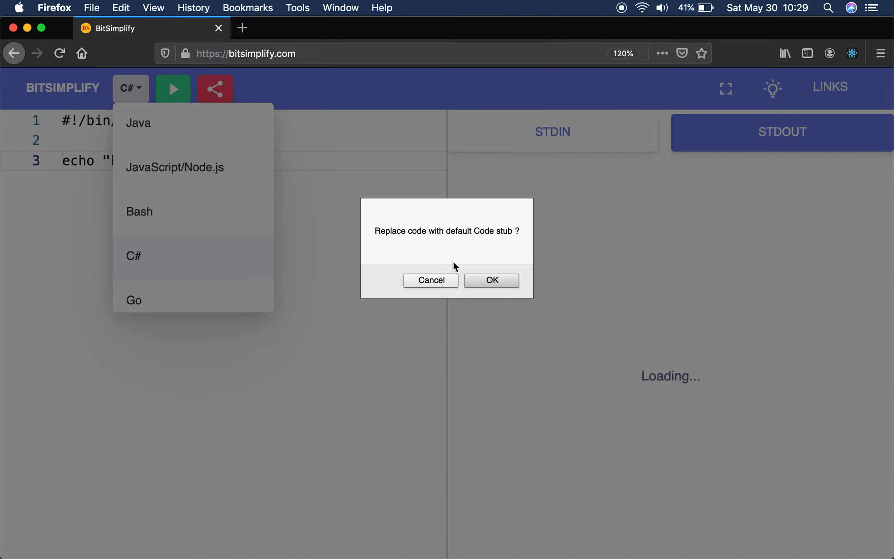
click(491, 280)
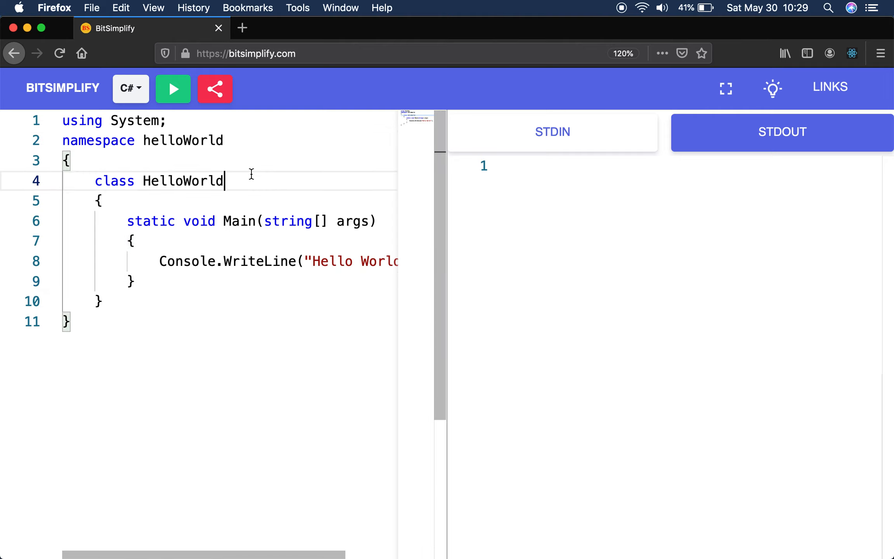
double_click(183, 181)
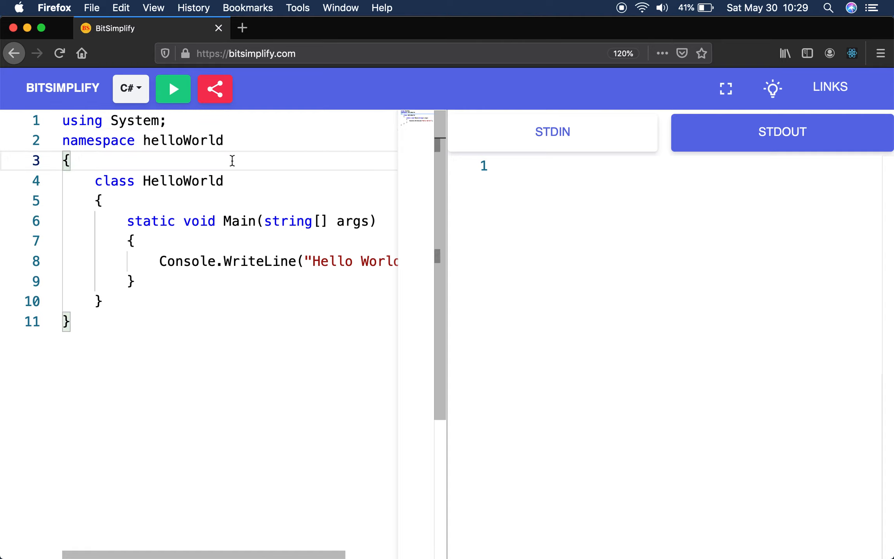
drag(65, 160, 102, 200)
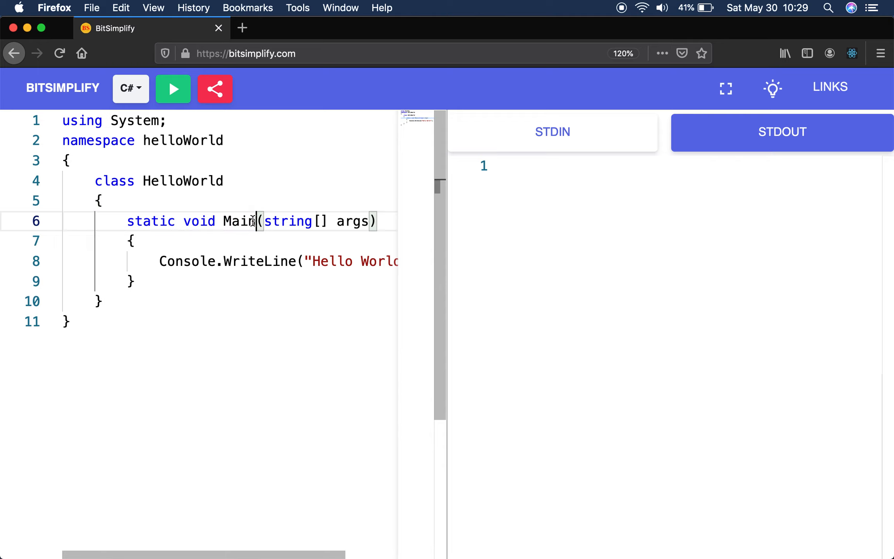
Highlight Main, Console and WriteLine in the C# code, then run it to print Hello World!
double_click(238, 221)
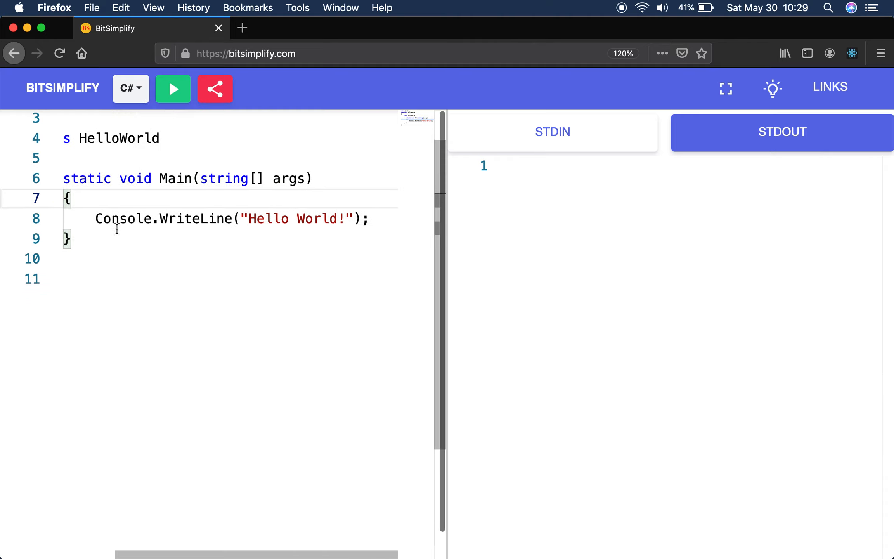
double_click(123, 218)
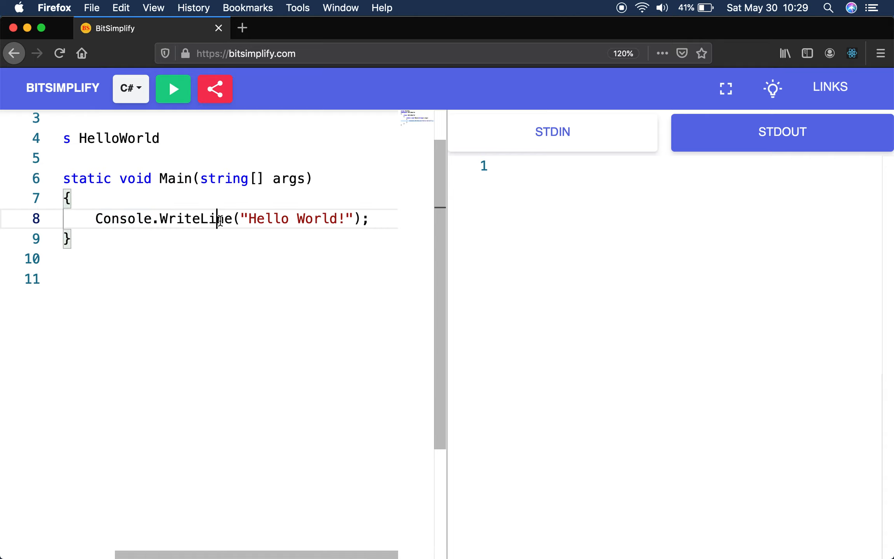
double_click(194, 218)
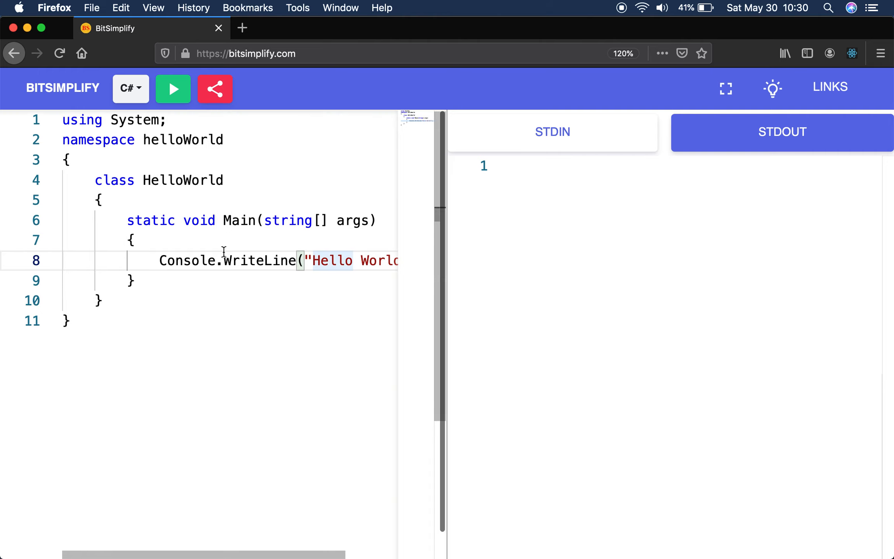
double_click(186, 261)
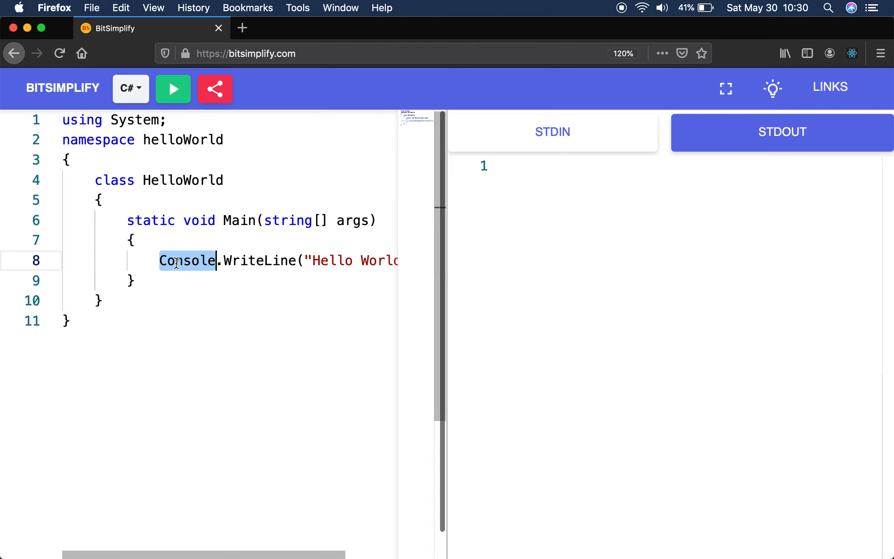
double_click(259, 261)
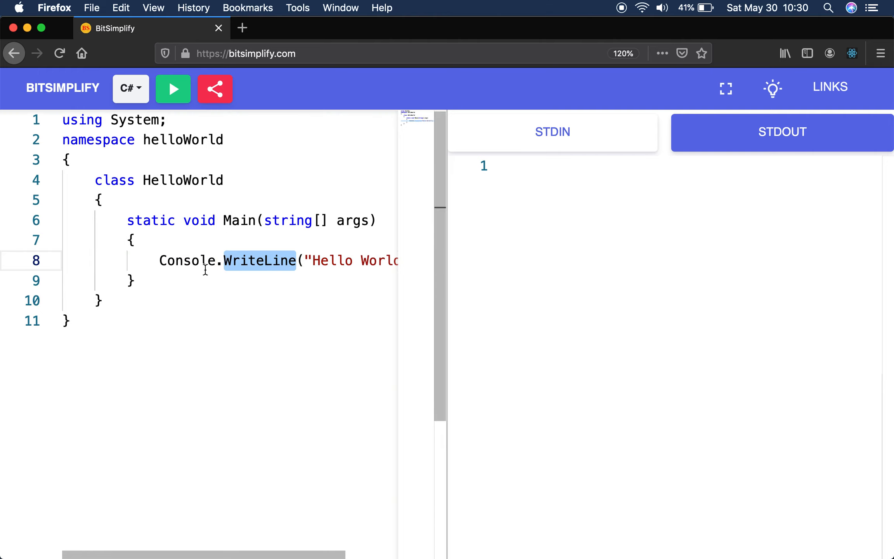
mouse_move(271, 276)
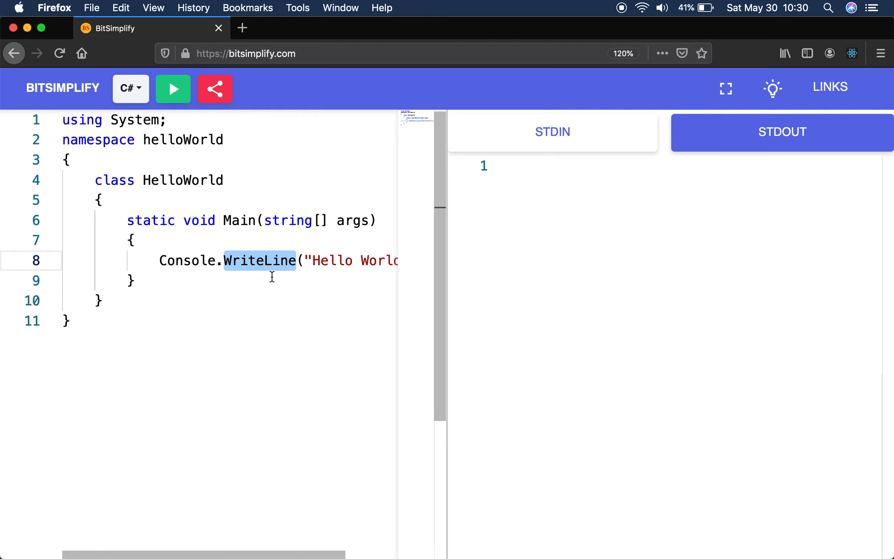
click(191, 261)
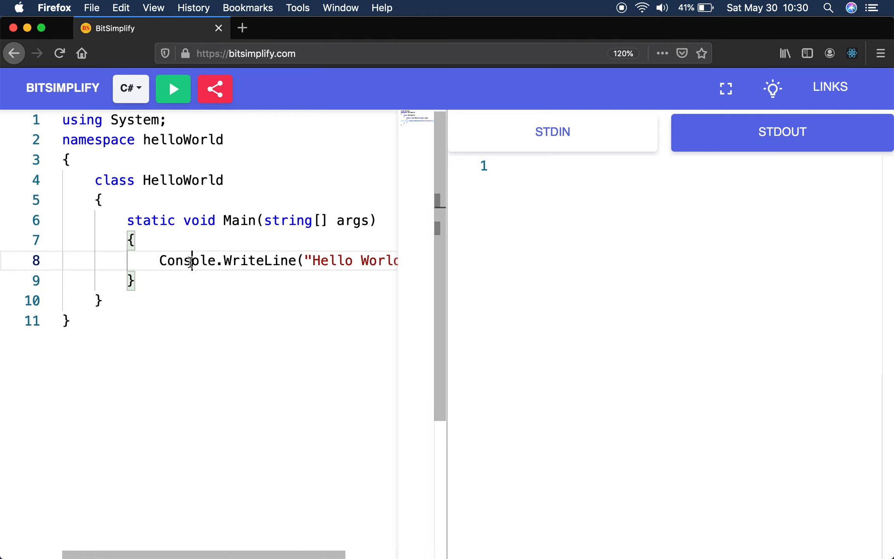
double_click(187, 261)
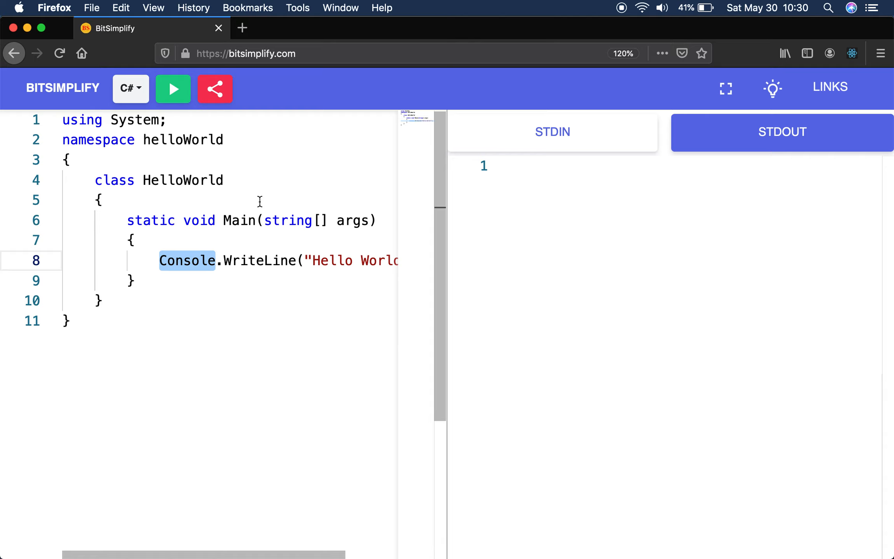
click(173, 88)
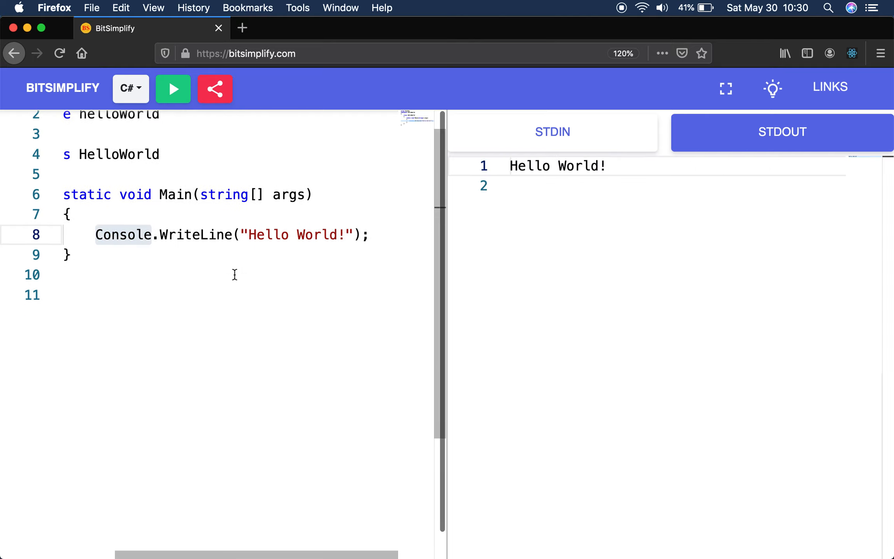
Switch to Go, accept its fmt.Println stub, and run it to print hello world.
click(130, 88)
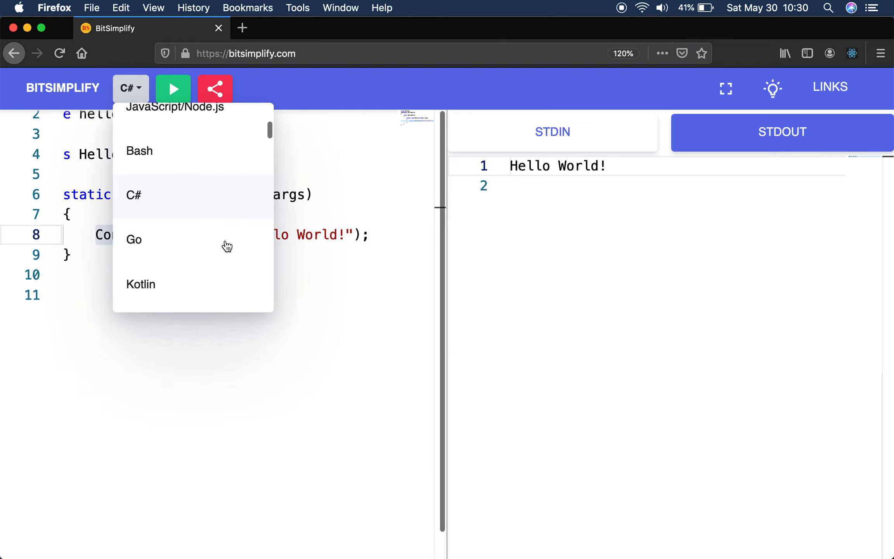
click(133, 238)
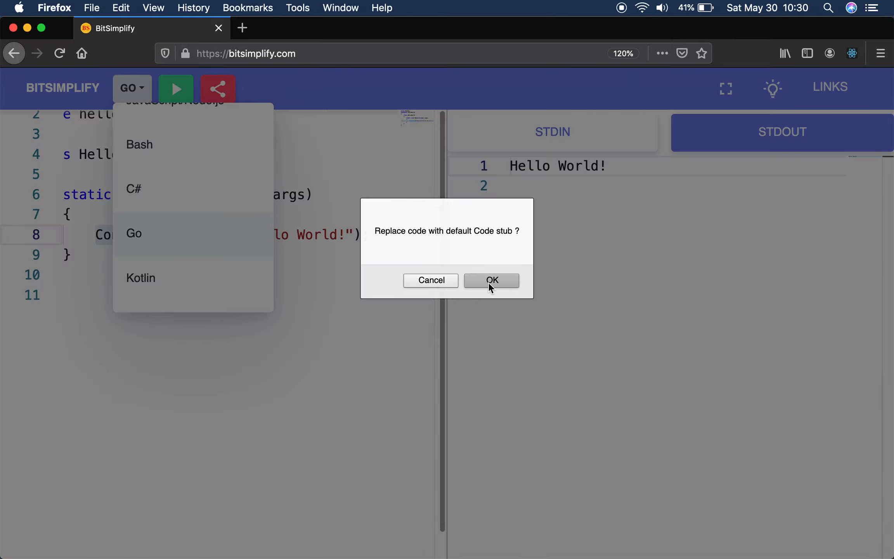
click(490, 280)
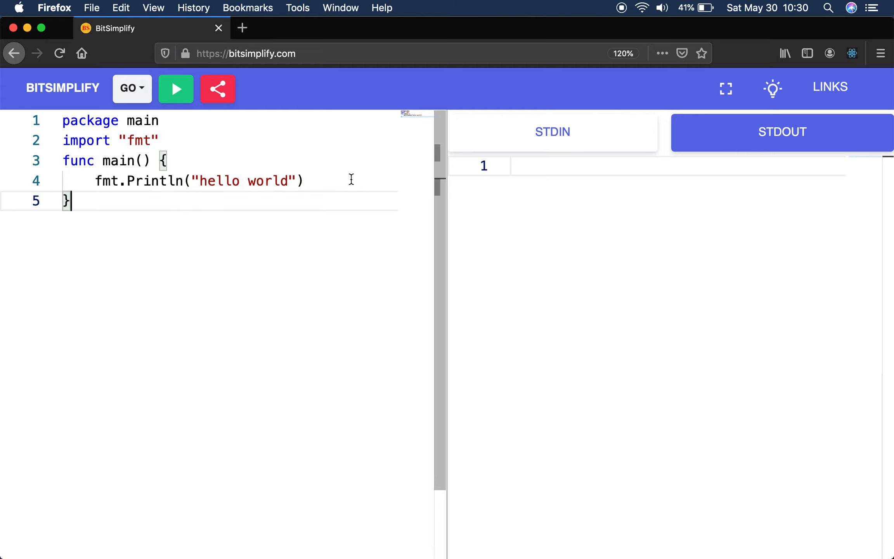
double_click(106, 180)
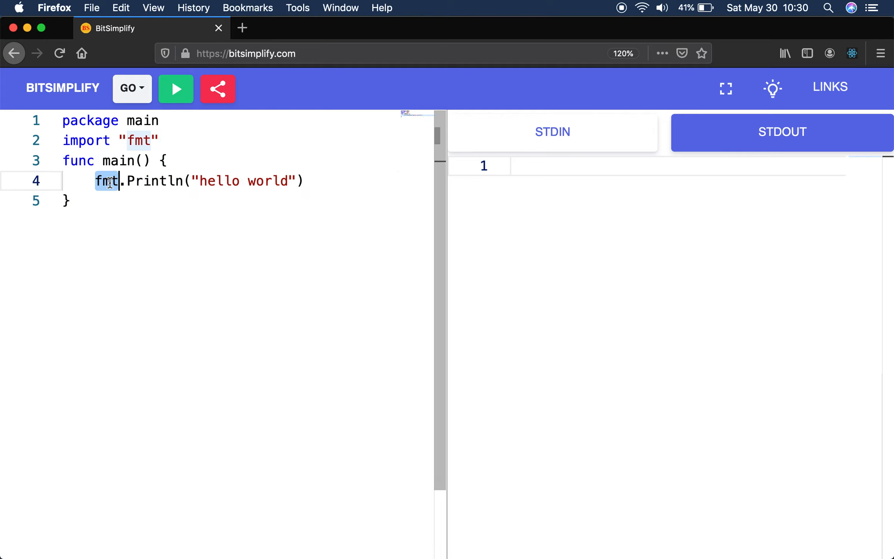
triple_click(171, 181)
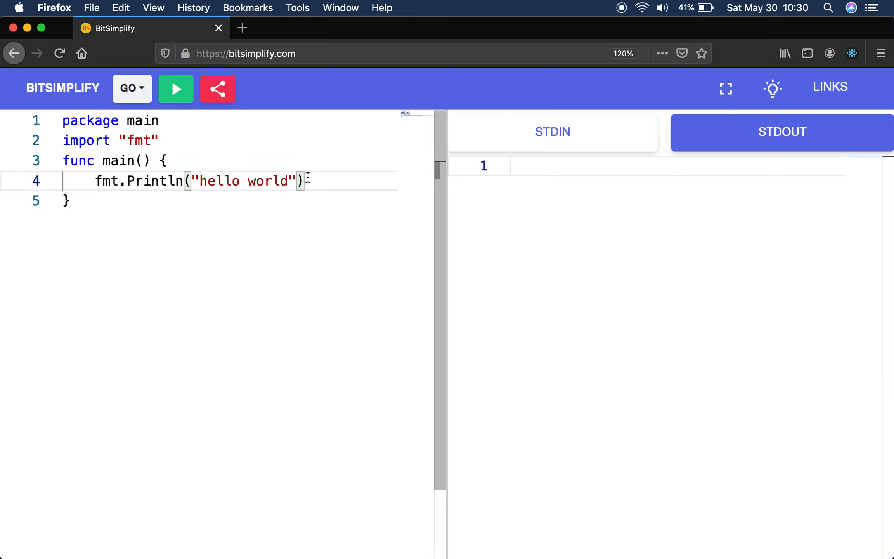
click(175, 89)
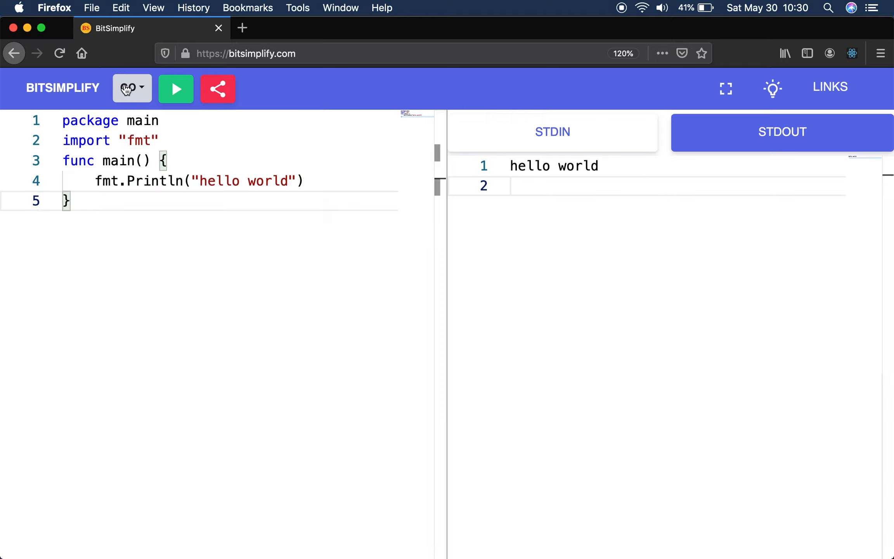
Select Kotlin, point out println and Array in its stub, and run it to print Hello World!
click(131, 88)
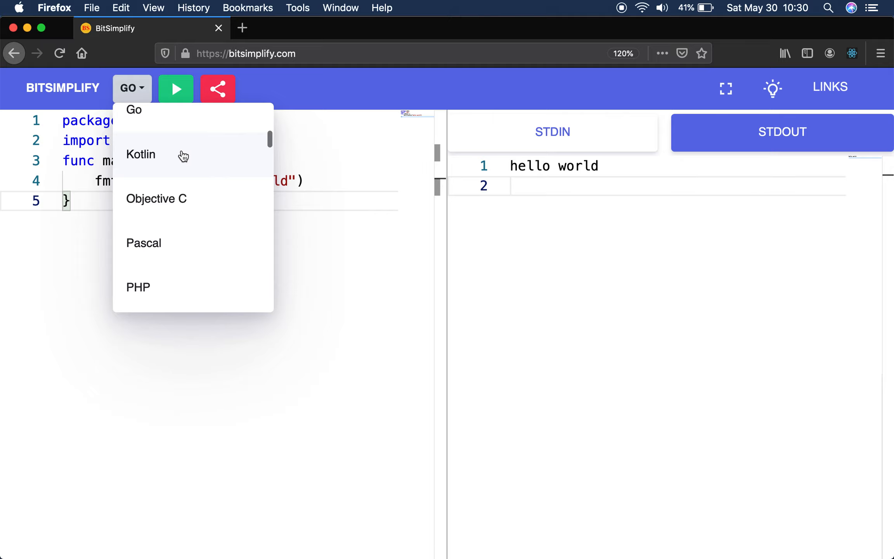
click(140, 155)
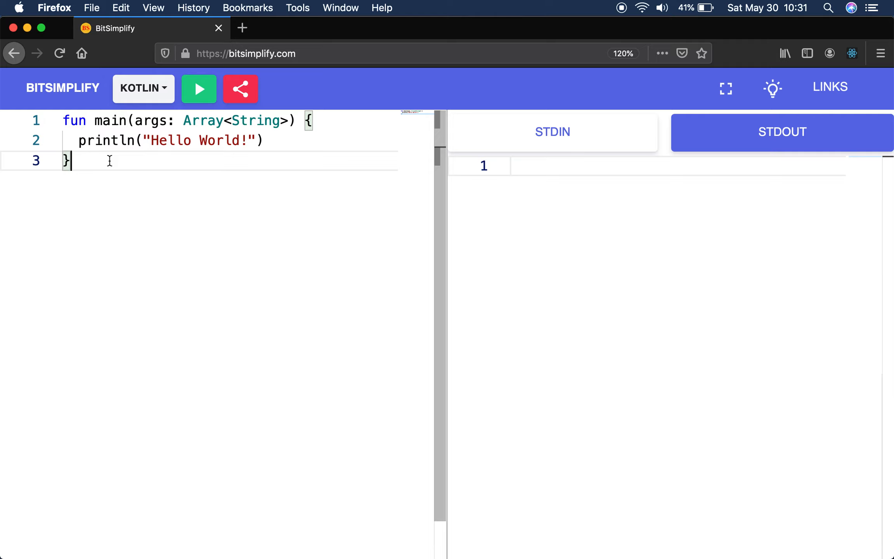
double_click(106, 140)
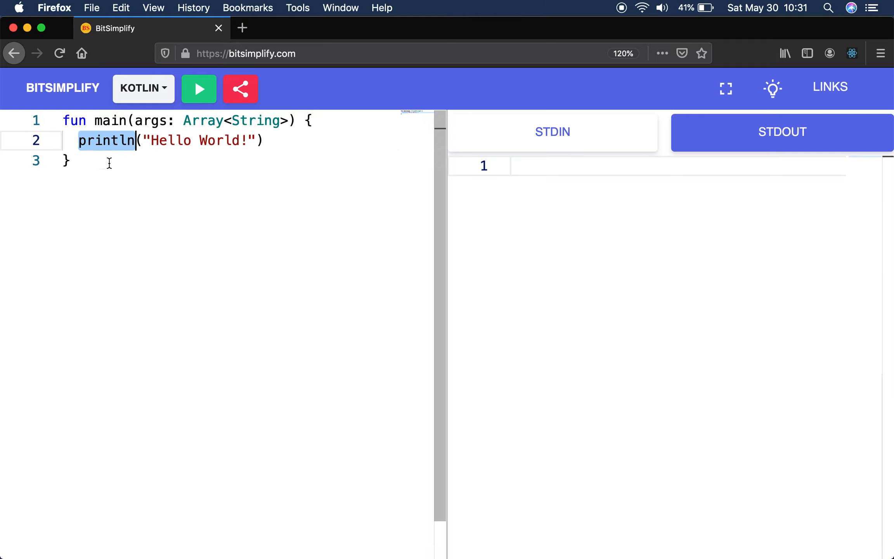
mouse_move(198, 88)
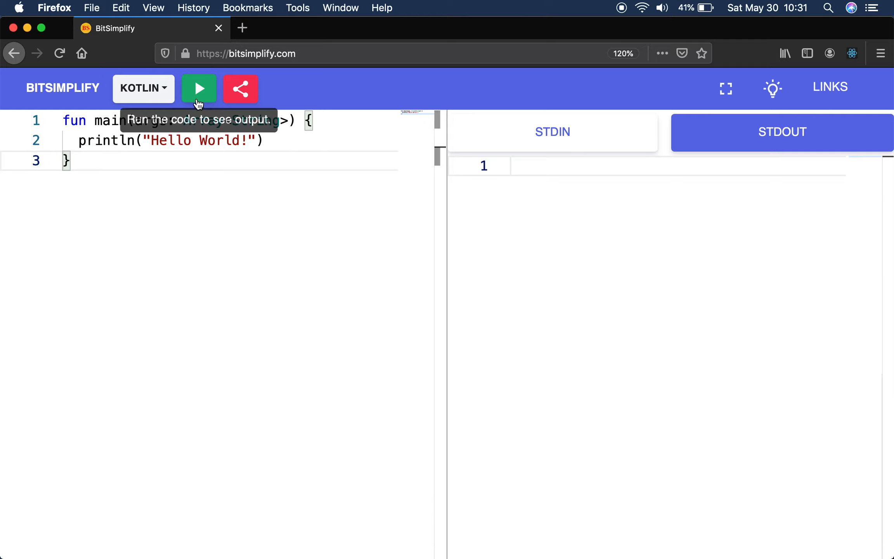
click(198, 89)
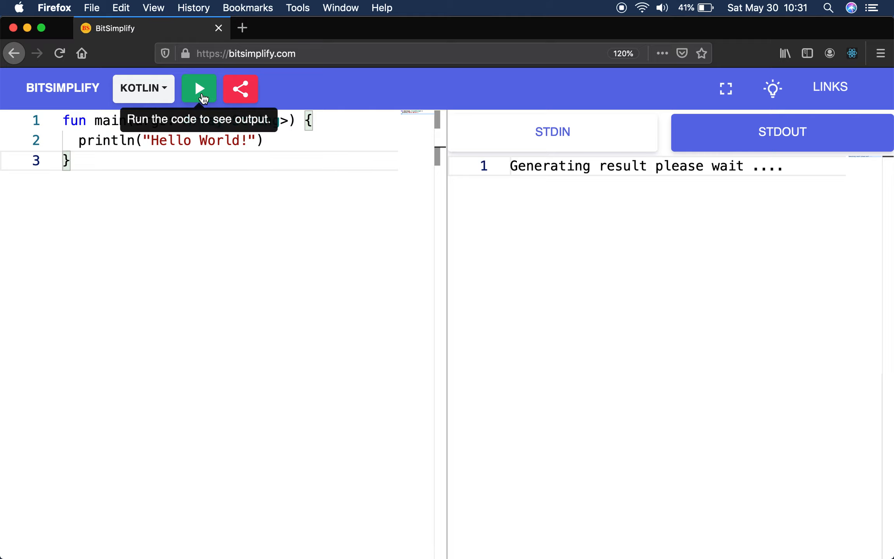
mouse_move(299, 215)
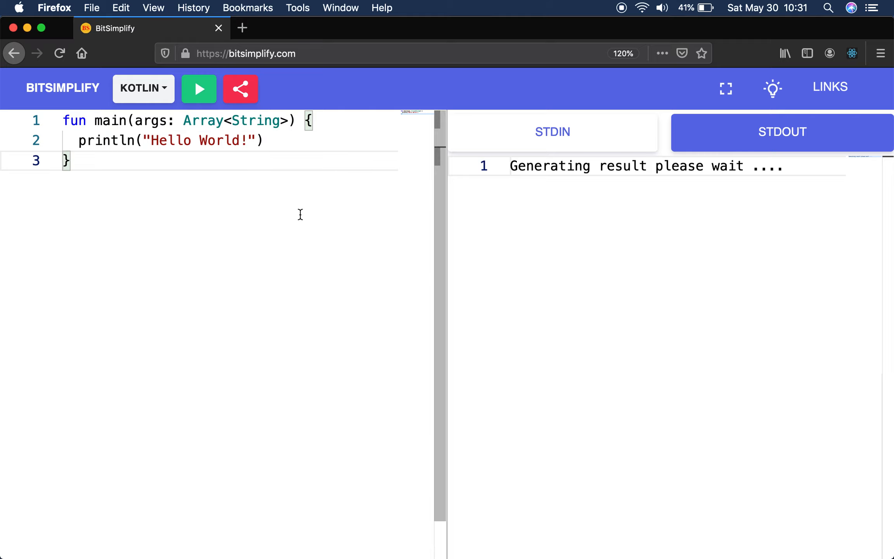
mouse_move(244, 208)
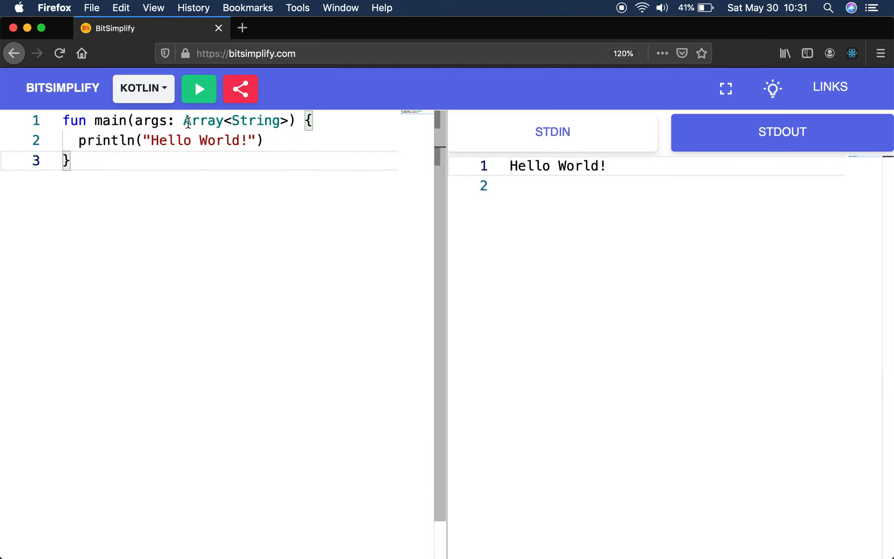
double_click(151, 120)
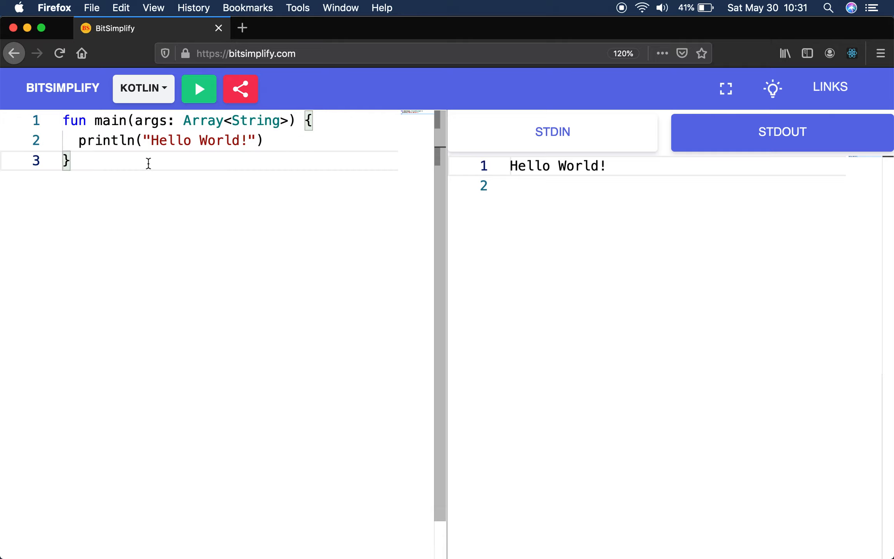
click(143, 87)
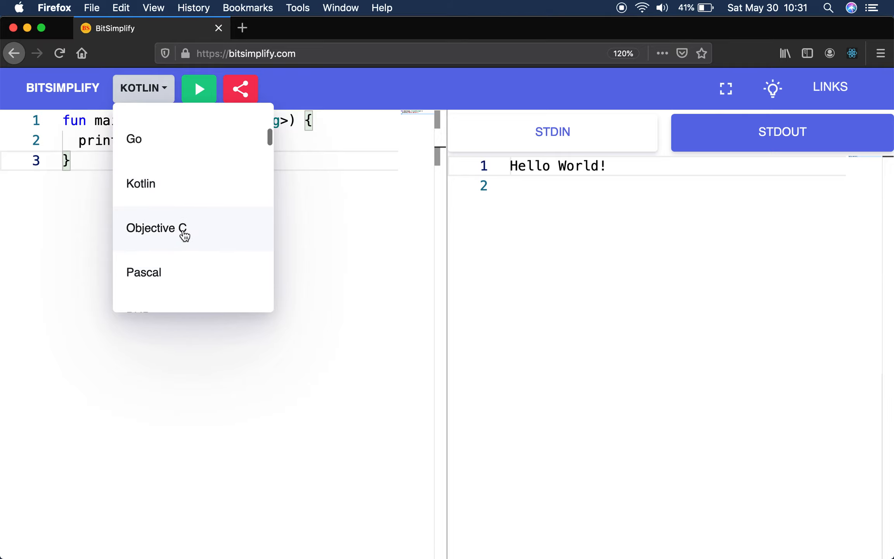
Switch the editor to Objective C, replacing the code with its NSLog Hello World stub.
click(154, 228)
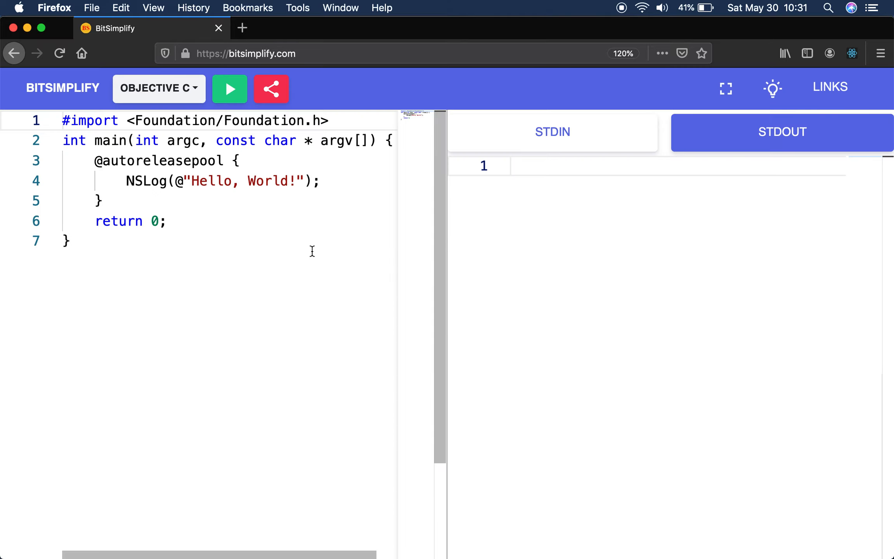
click(98, 200)
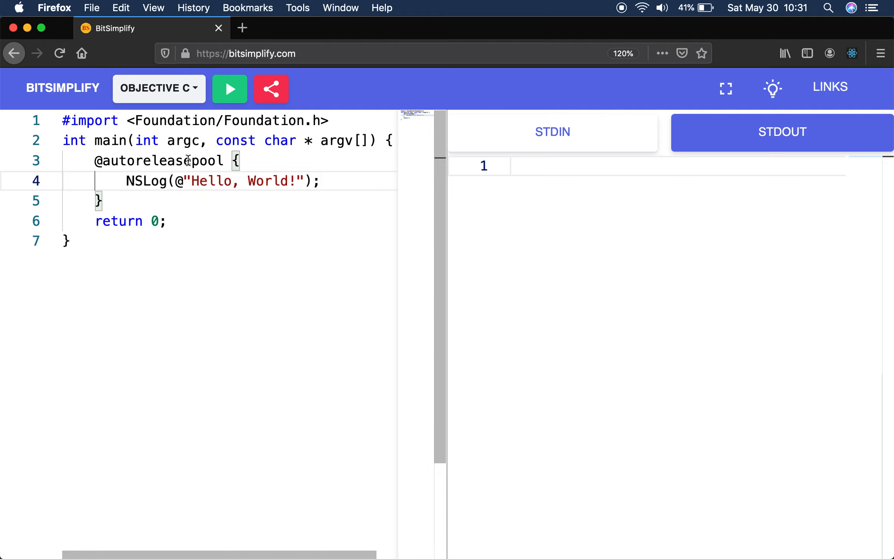
click(103, 201)
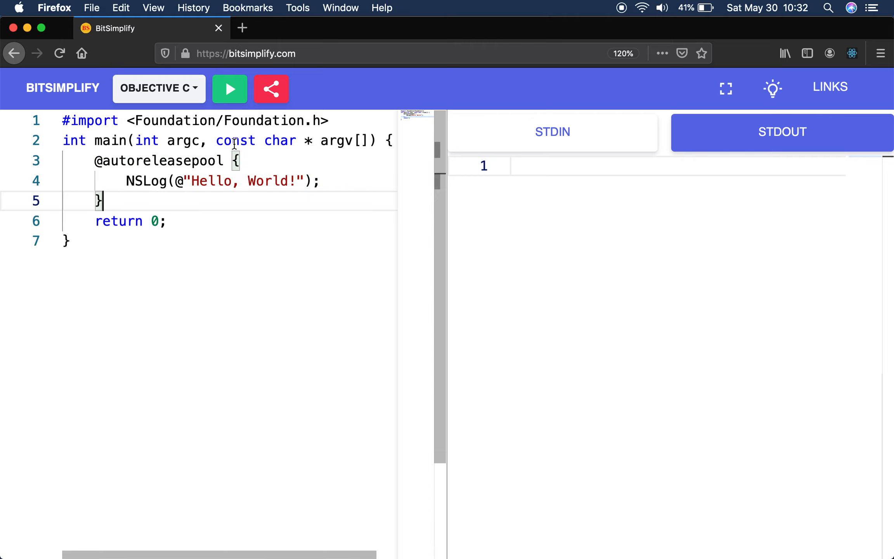
Run the Objective C program so it prints a timestamped 'Hello, World!' line.
click(229, 88)
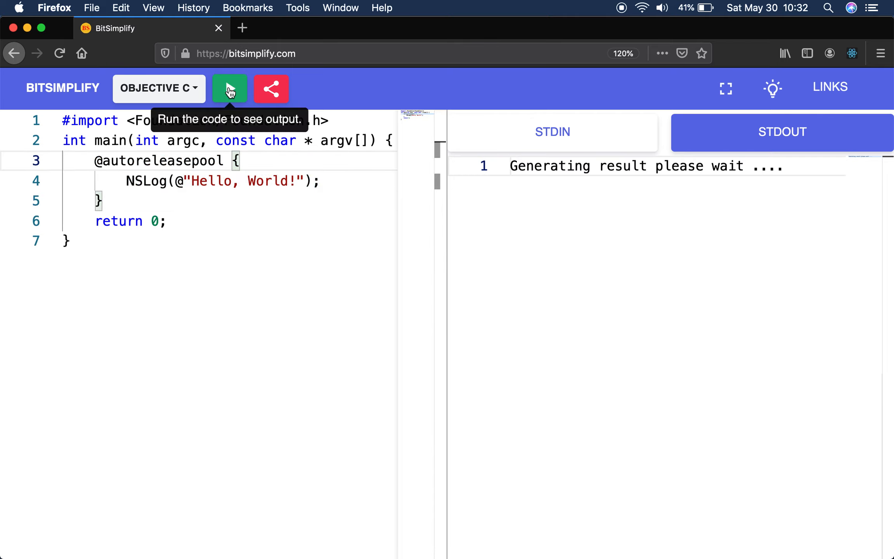
click(229, 89)
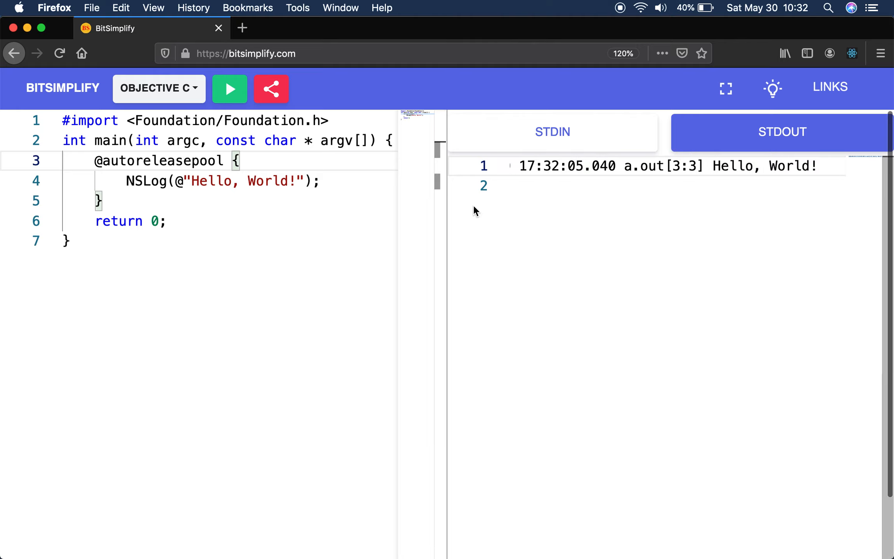
click(158, 88)
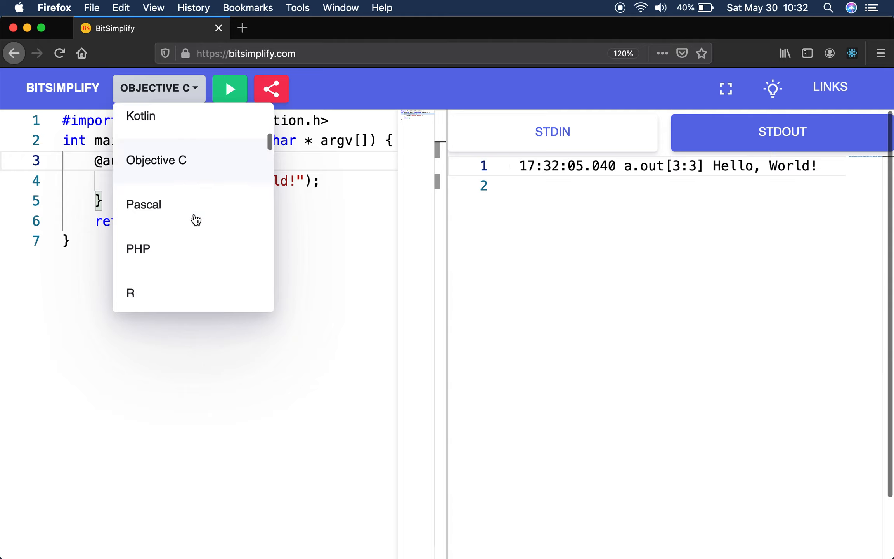
Load Pascal's default WriteLn Hello World stub and run it to print 'Hello, world!'.
click(143, 204)
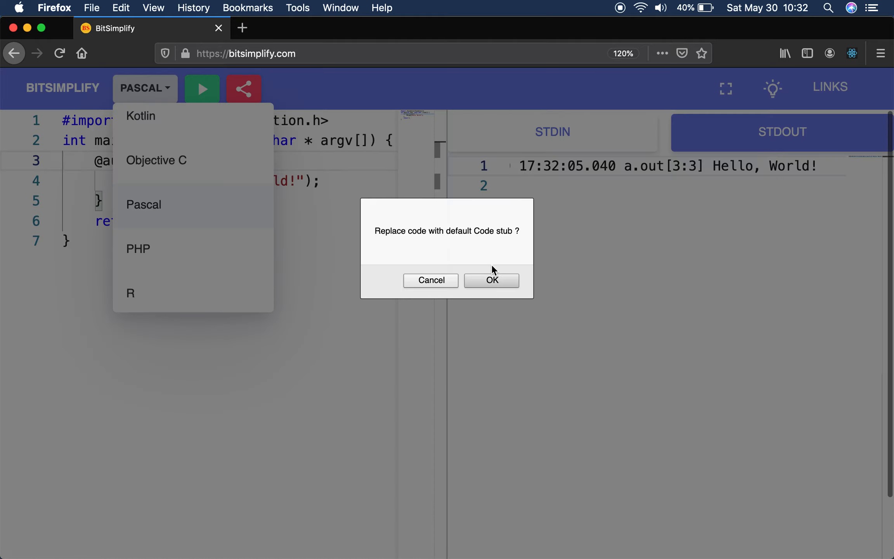
click(491, 280)
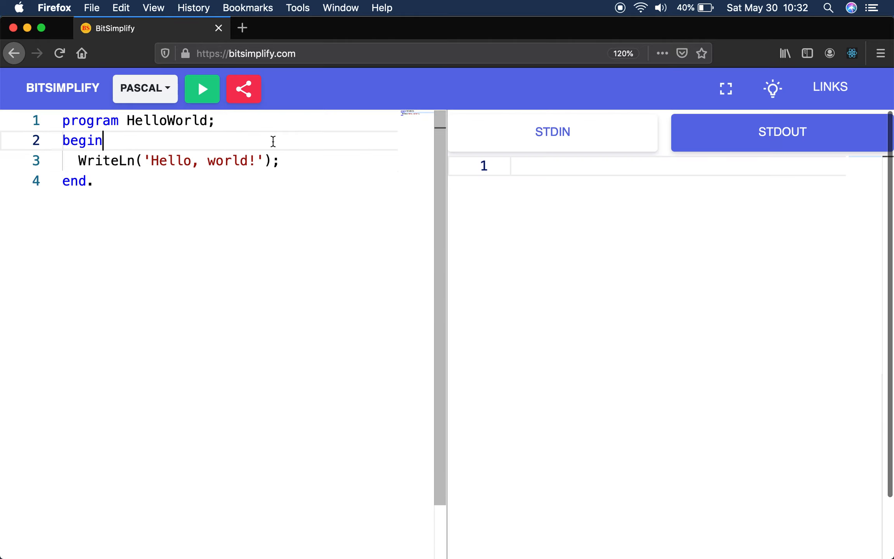
double_click(83, 140)
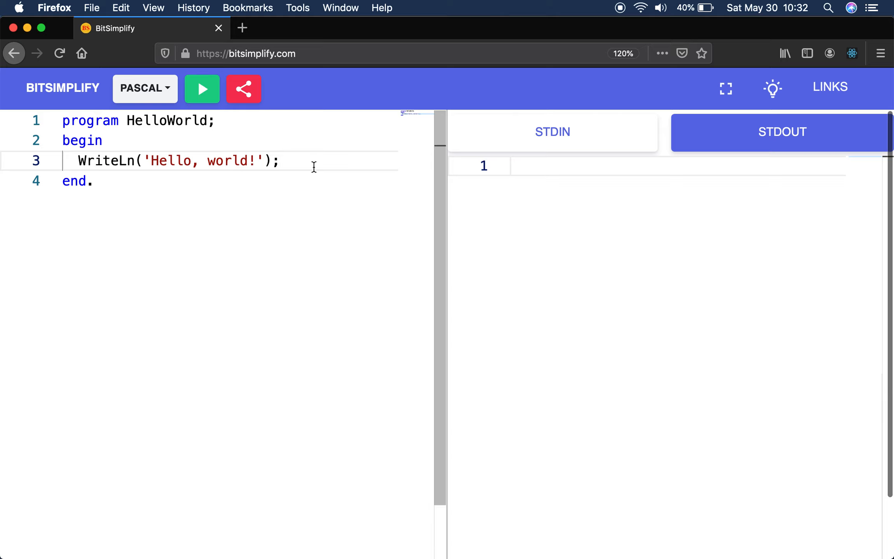
click(201, 89)
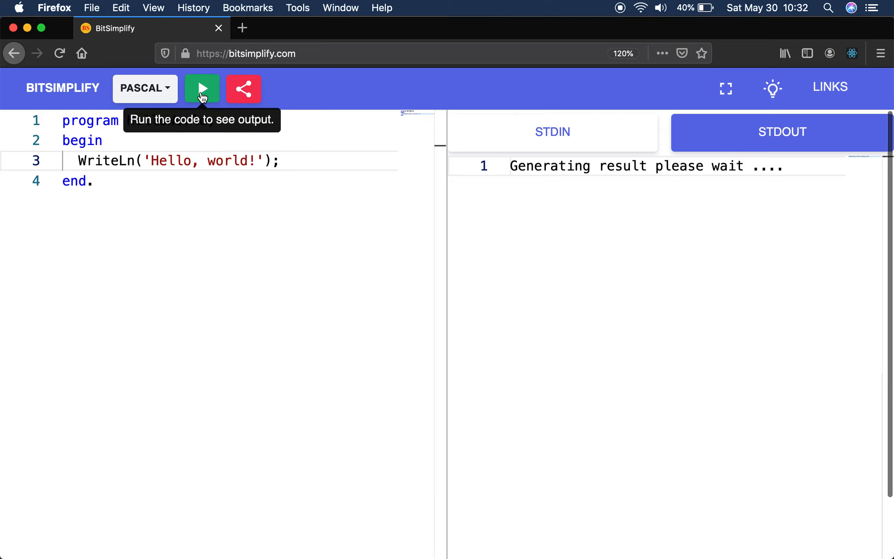
click(201, 88)
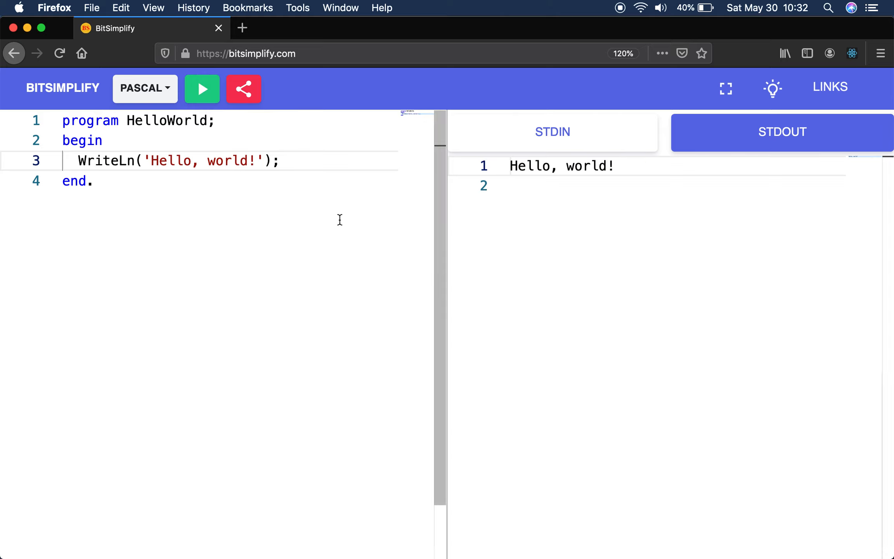
click(281, 160)
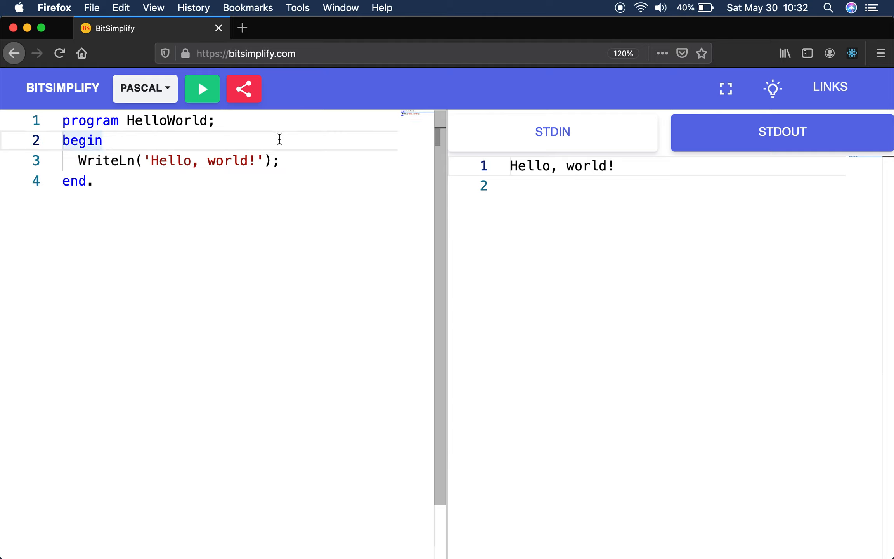
mouse_move(188, 152)
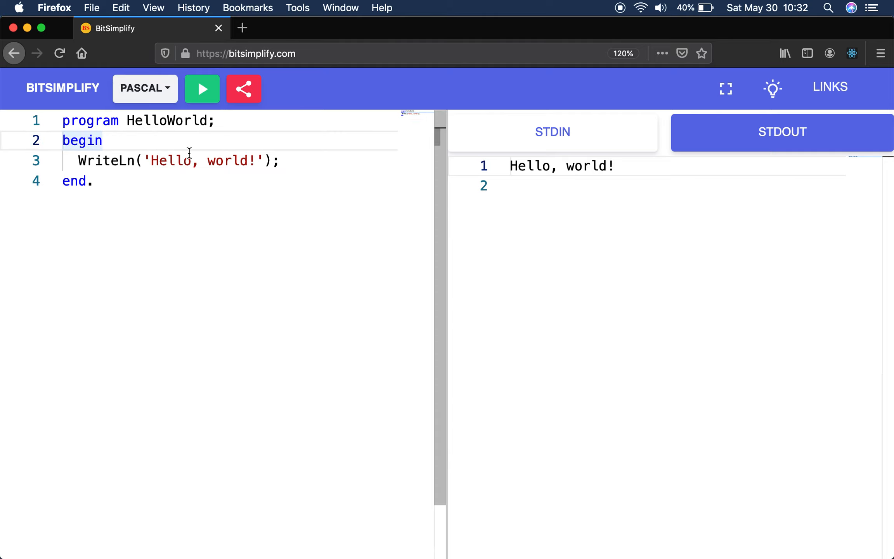
mouse_move(243, 89)
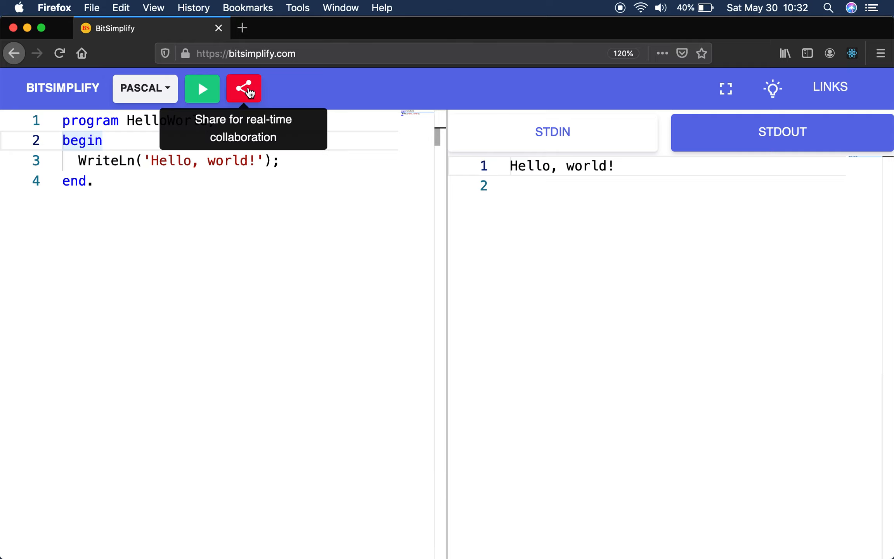
mouse_move(243, 90)
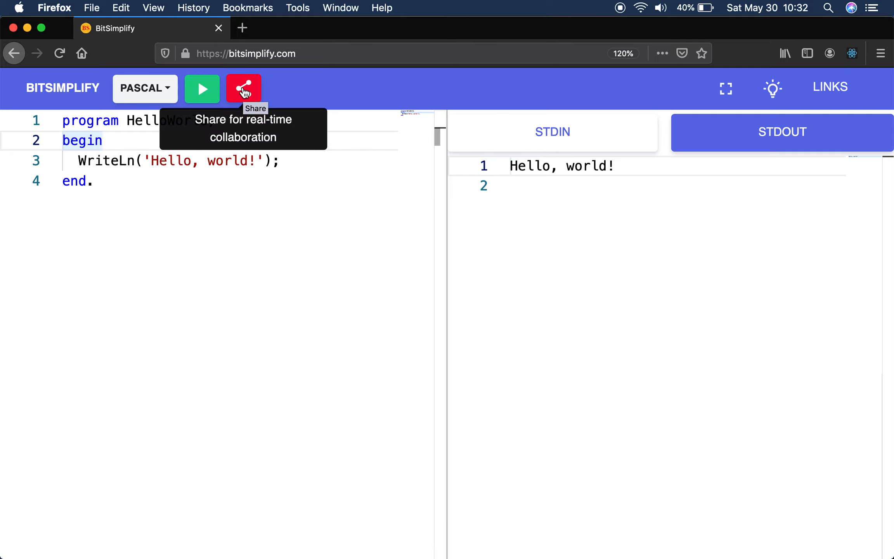
Create a share link for the Pascal code and open it in a new browser tab.
click(243, 89)
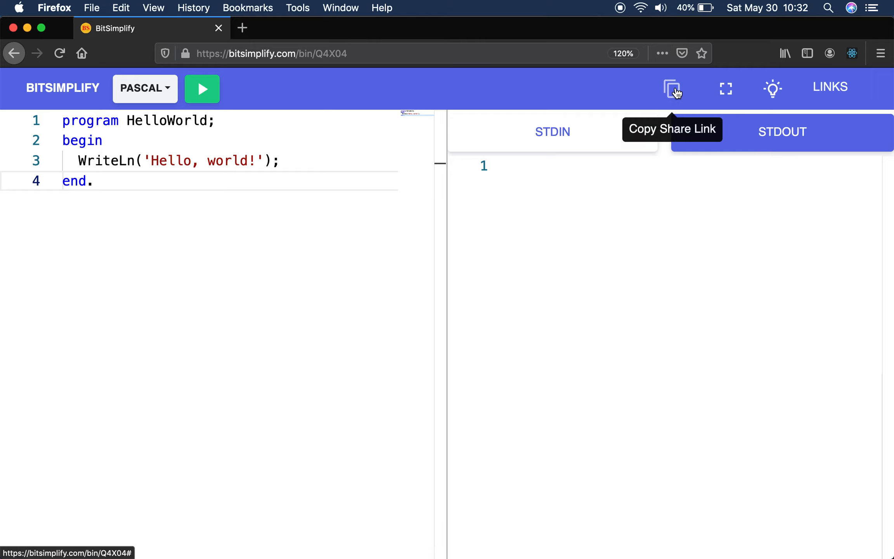
mouse_move(310, 233)
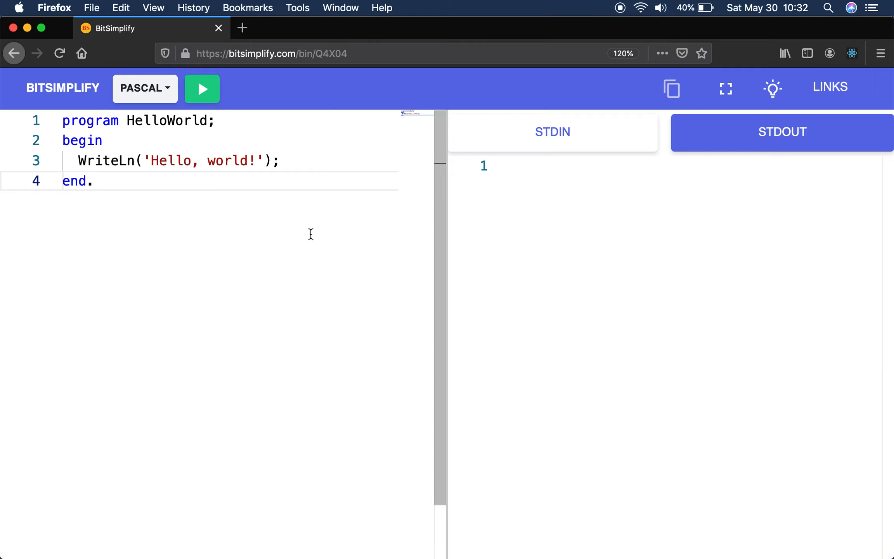
click(242, 27)
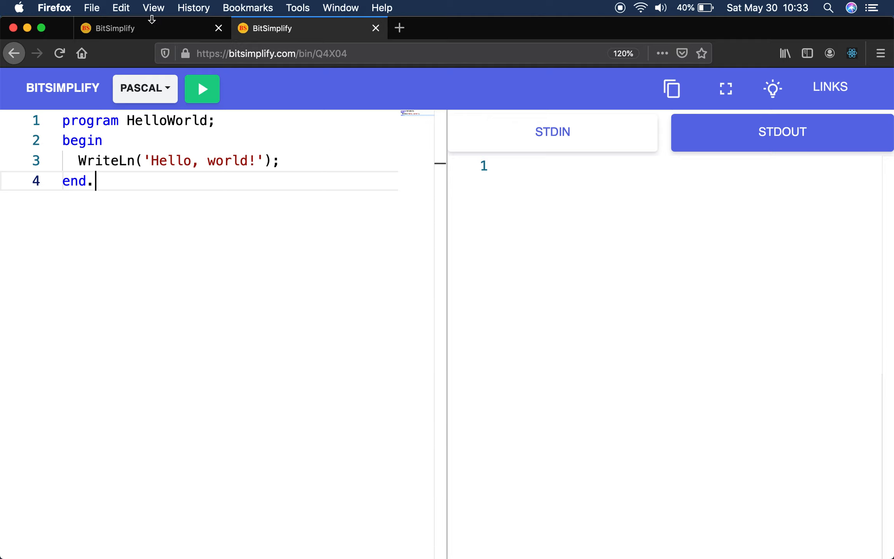
Change the WriteLn greeting from 'Hello, world!' to 'Hello, bitsimplify'.
click(297, 161)
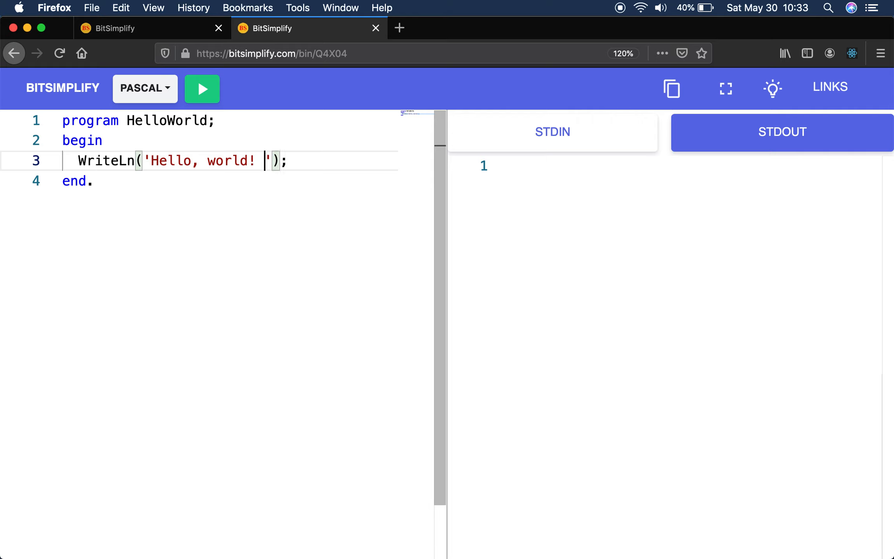
text(simp)
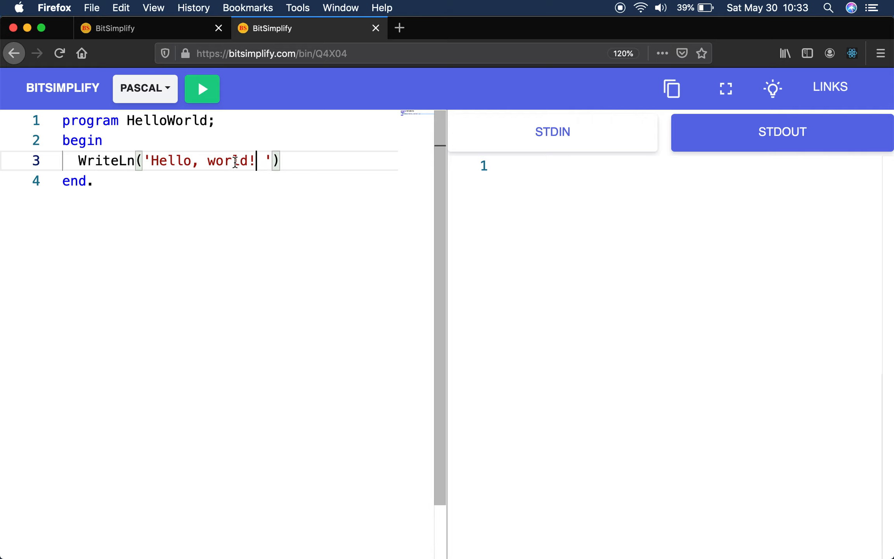
text(bits!)
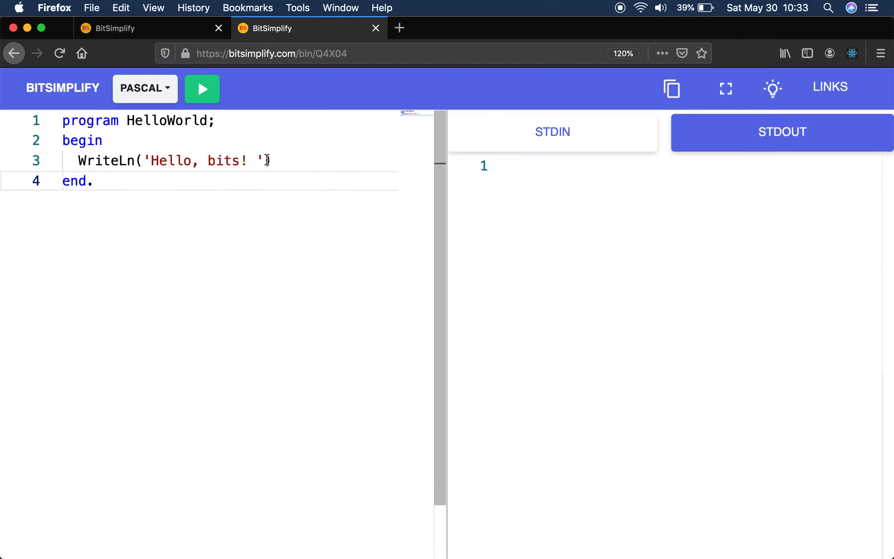
key(Backspace)
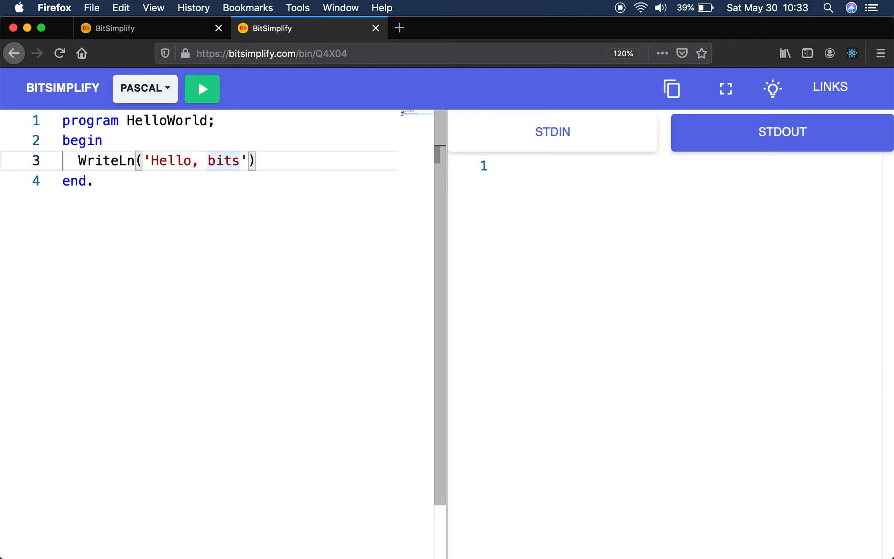
text(simplify)
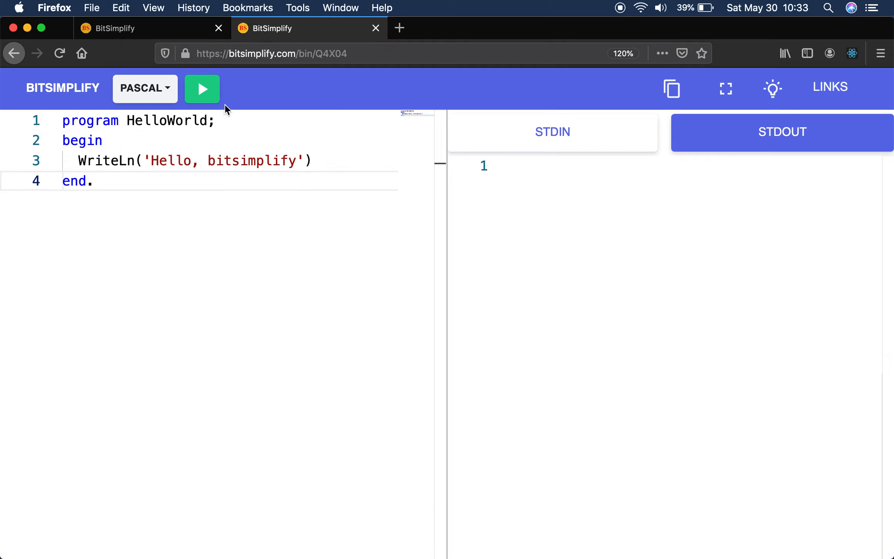
Run the edited Pascal program and switch the site to dark mode.
click(201, 89)
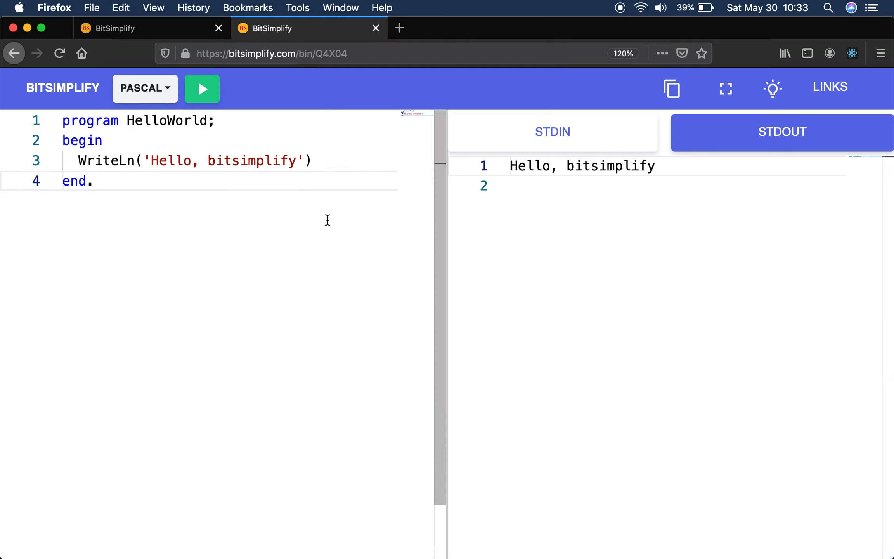
click(93, 181)
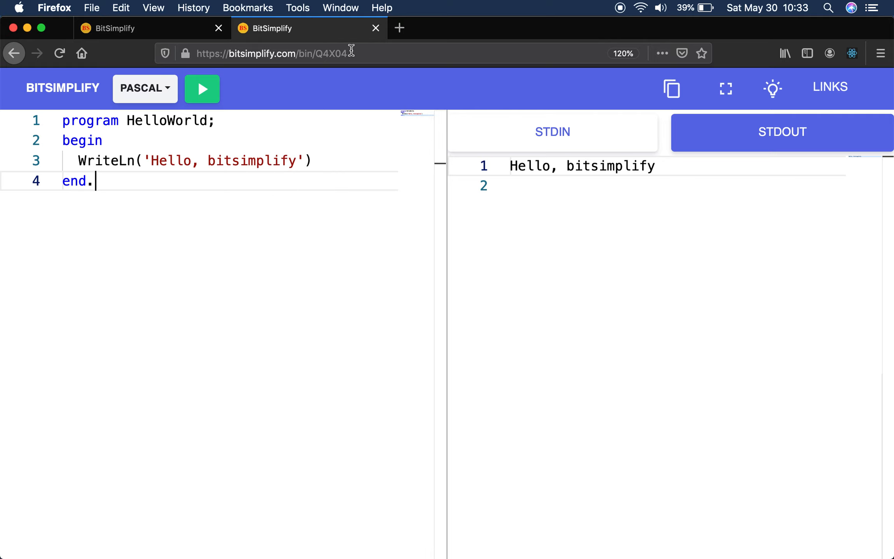
mouse_move(359, 95)
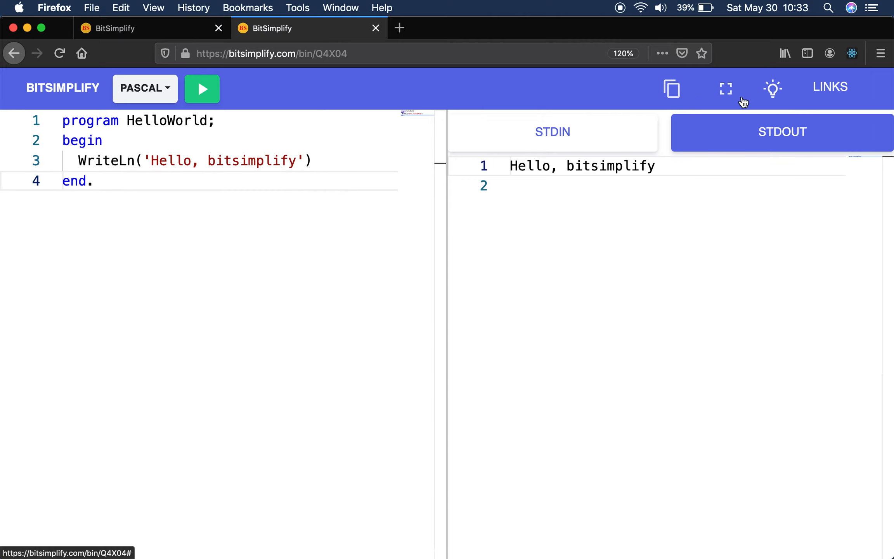
mouse_move(773, 89)
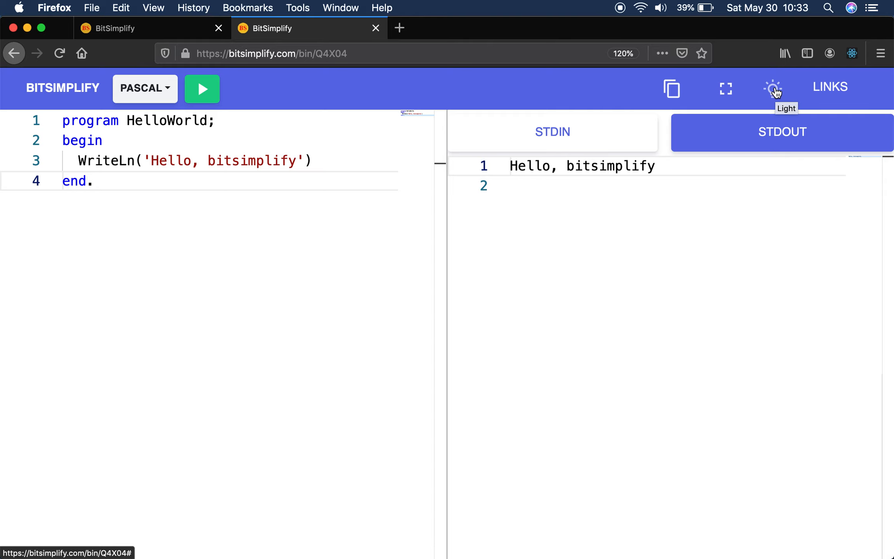
click(773, 88)
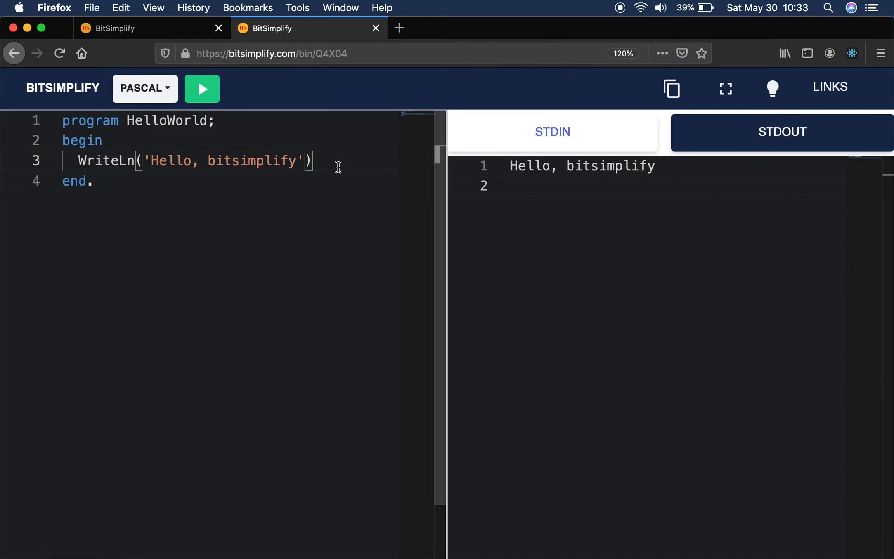
click(830, 87)
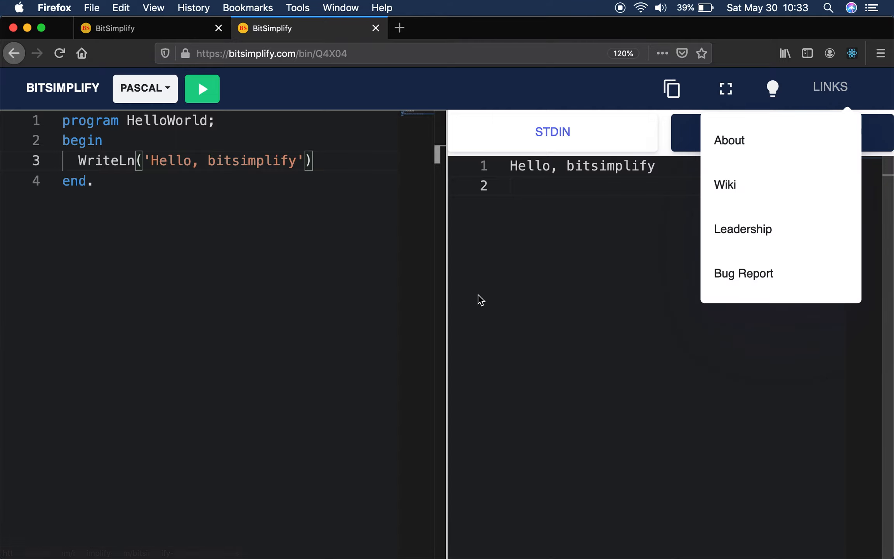
Open the BitSimplify wiki and scroll through its Features and Acknowledgements sections.
click(725, 184)
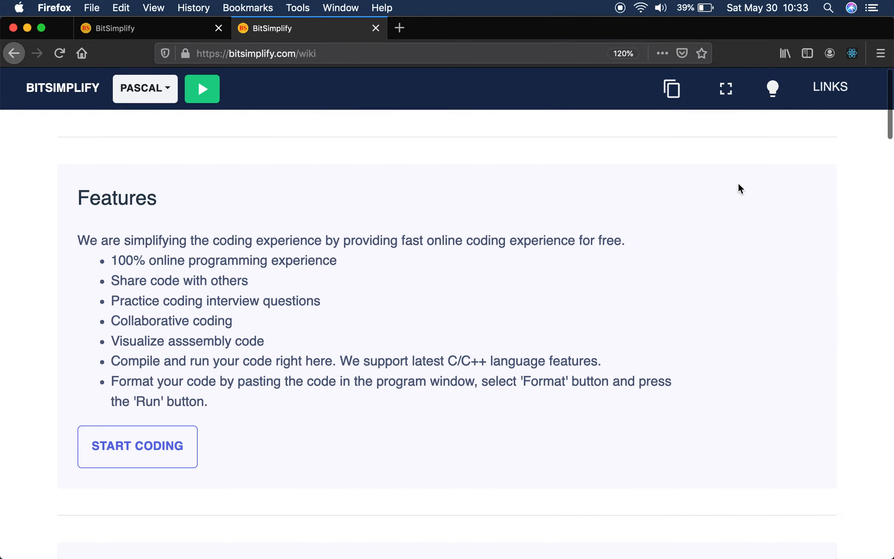
scroll(down, 3)
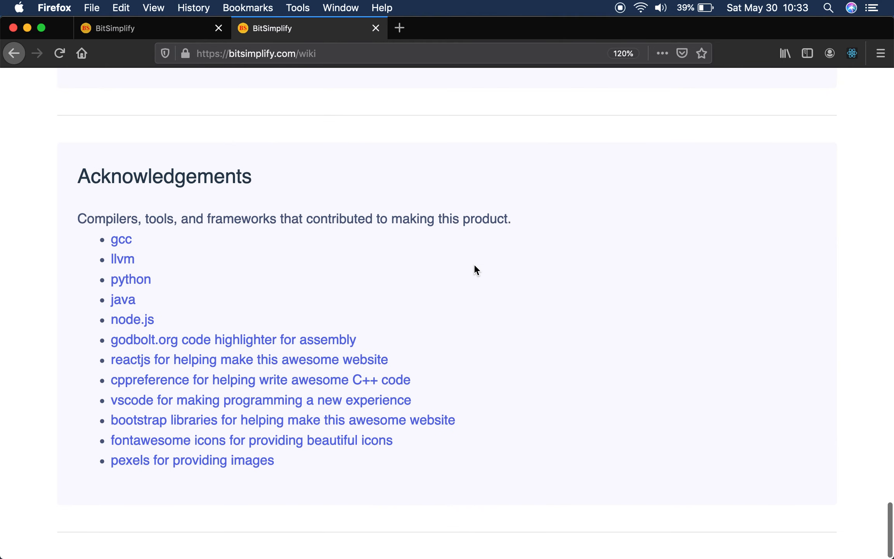
scroll(up, 3)
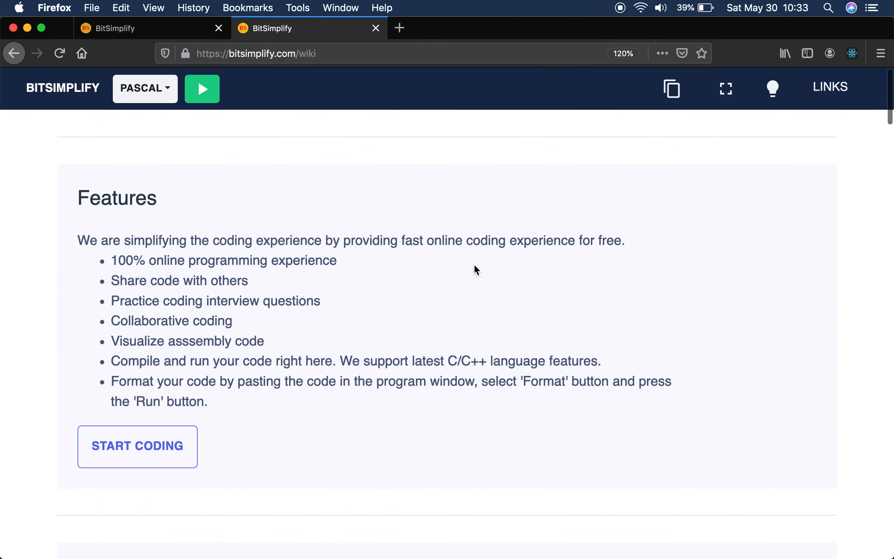